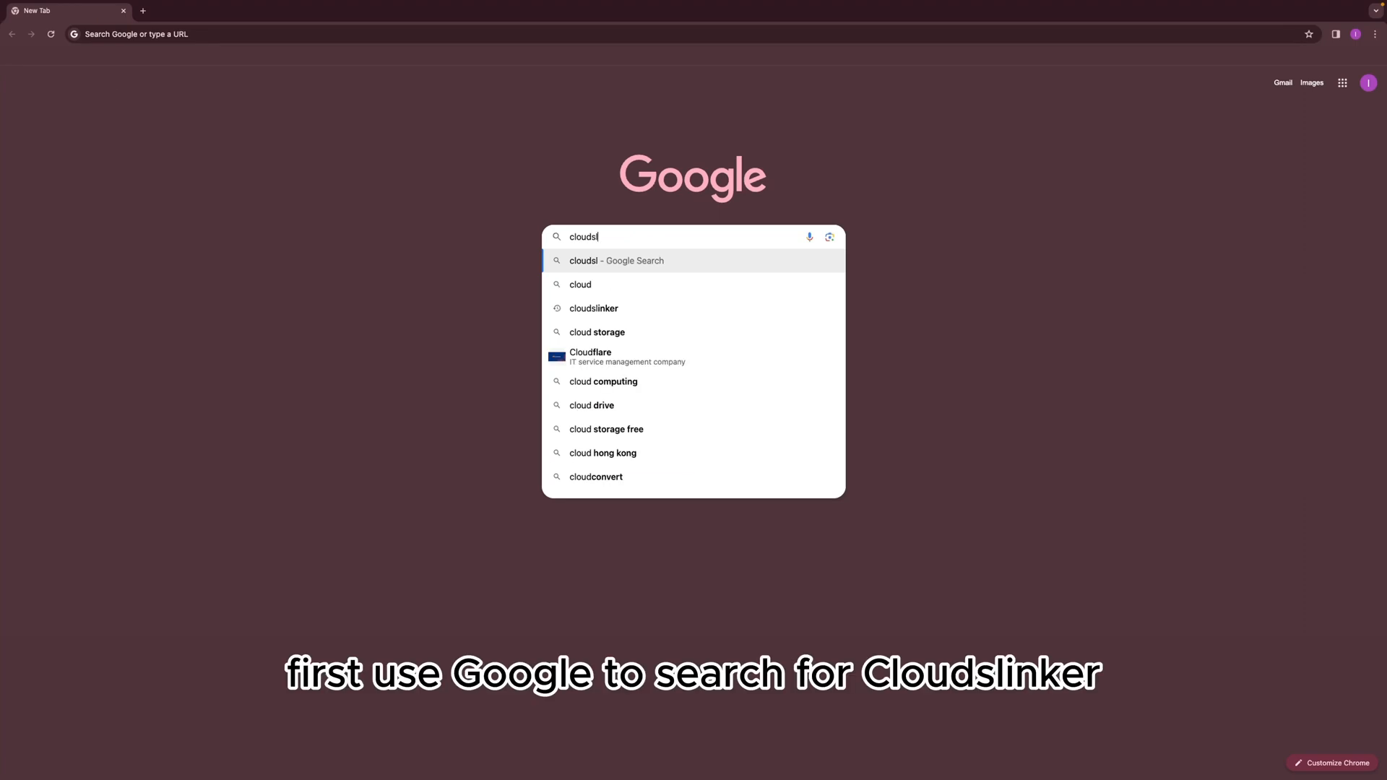
Step: Search Google for 'cloudslinker' and land on the CloudsLinker website
{"action": "left_click", "coordinate": [594, 308]}
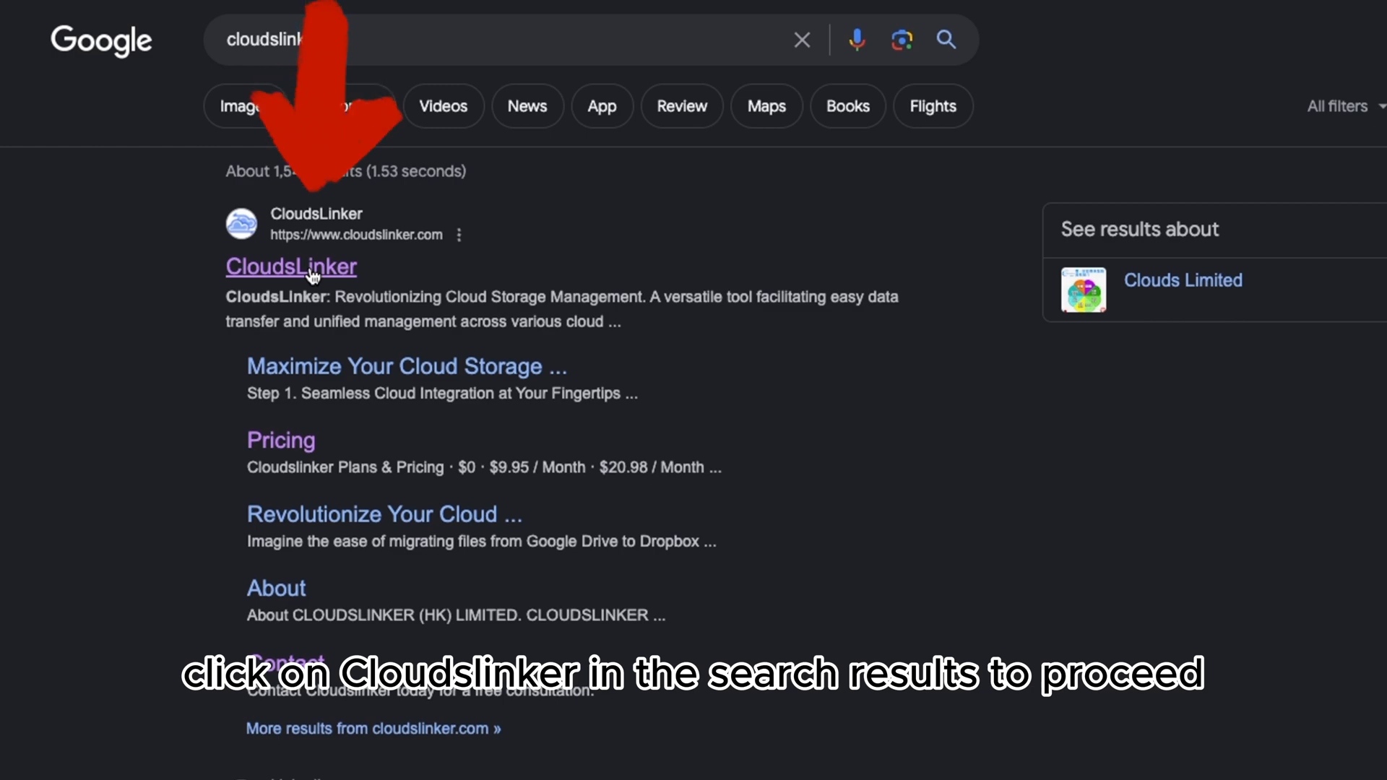
{"action": "left_click", "coordinate": [290, 266]}
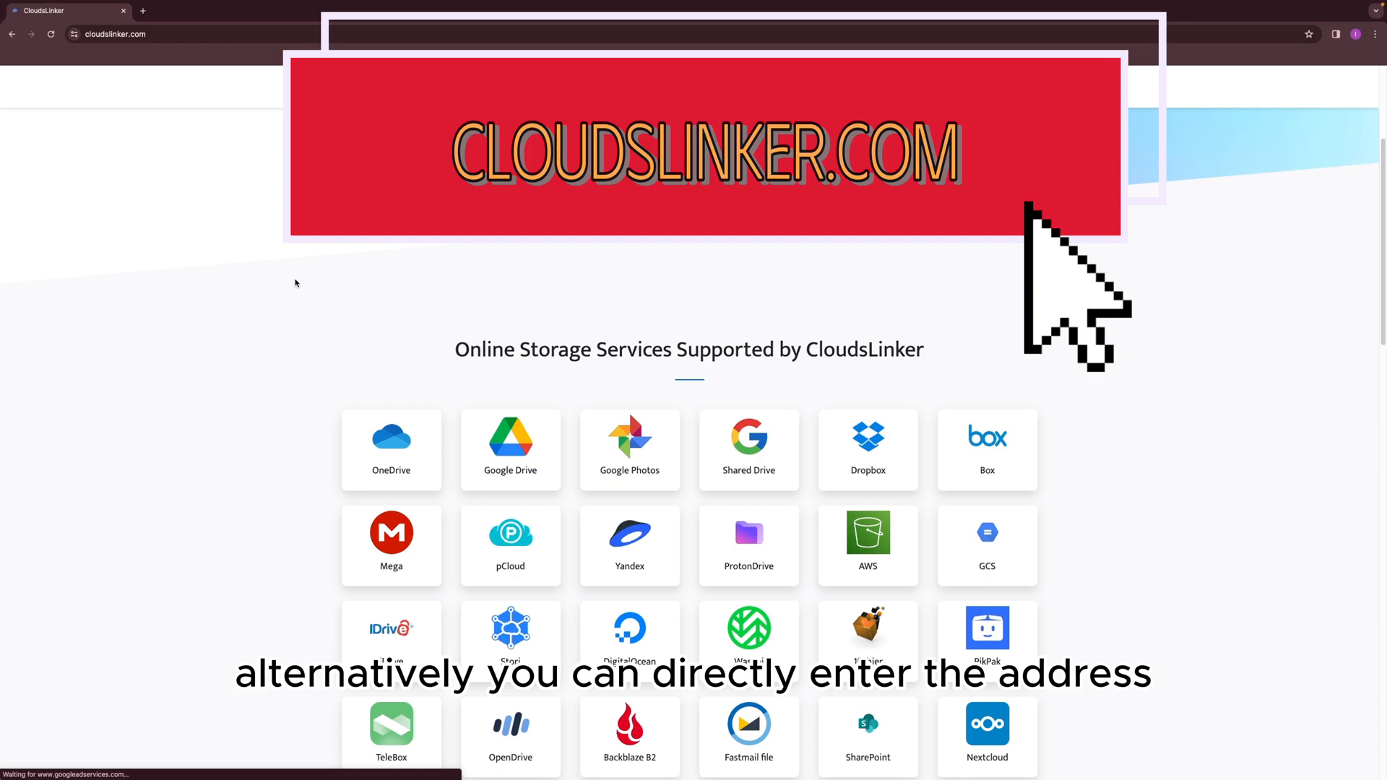
{"action": "scroll", "scroll_direction": "down", "scroll_amount": 3}
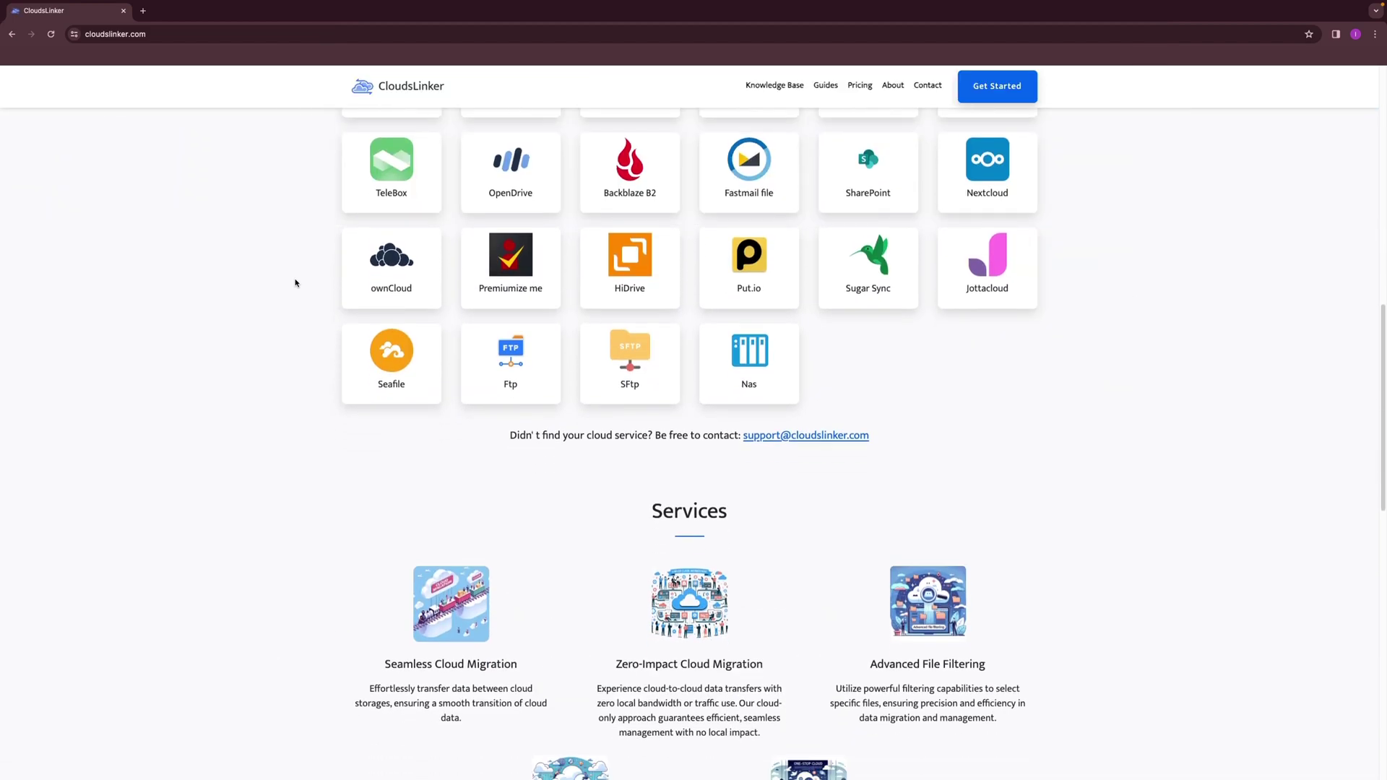
{"action": "scroll", "scroll_direction": "down", "scroll_amount": 3}
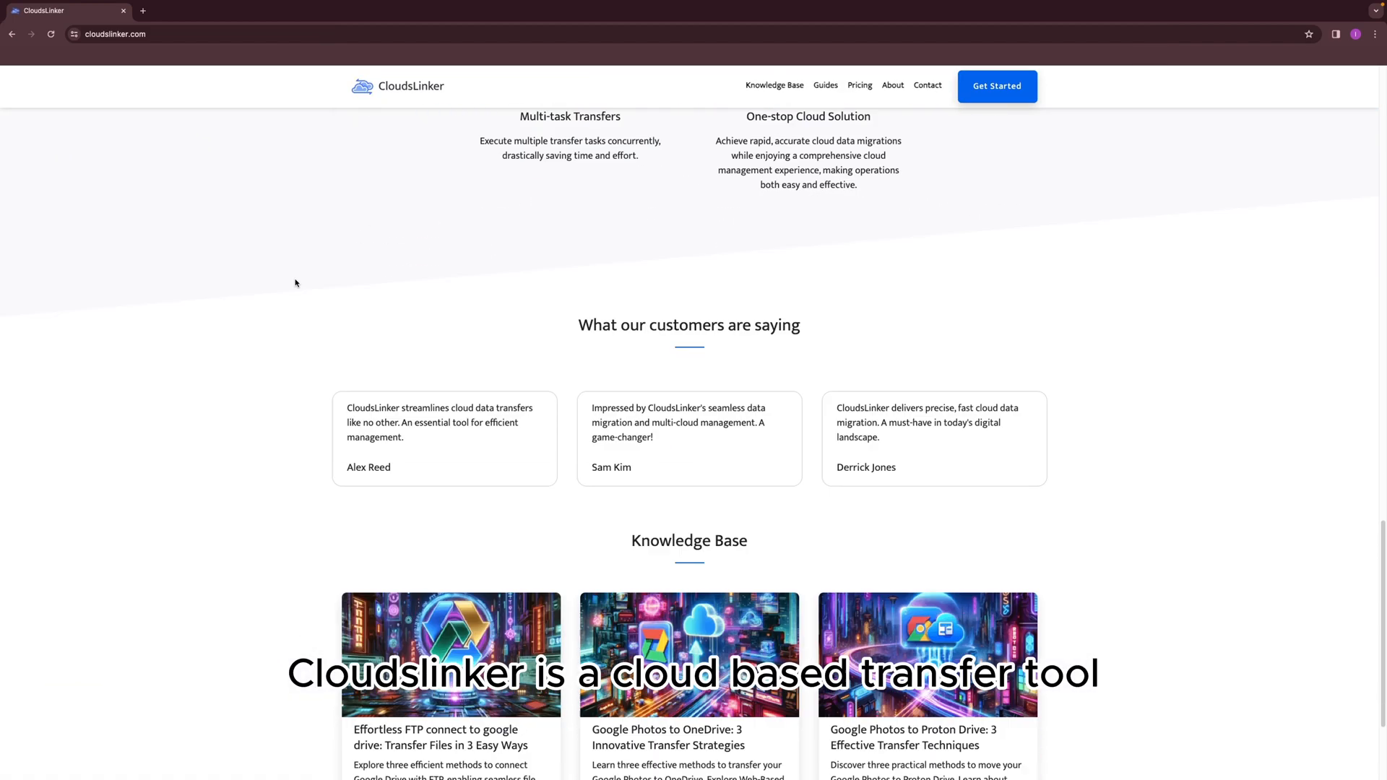
{"action": "scroll", "scroll_direction": "up", "scroll_amount": 3}
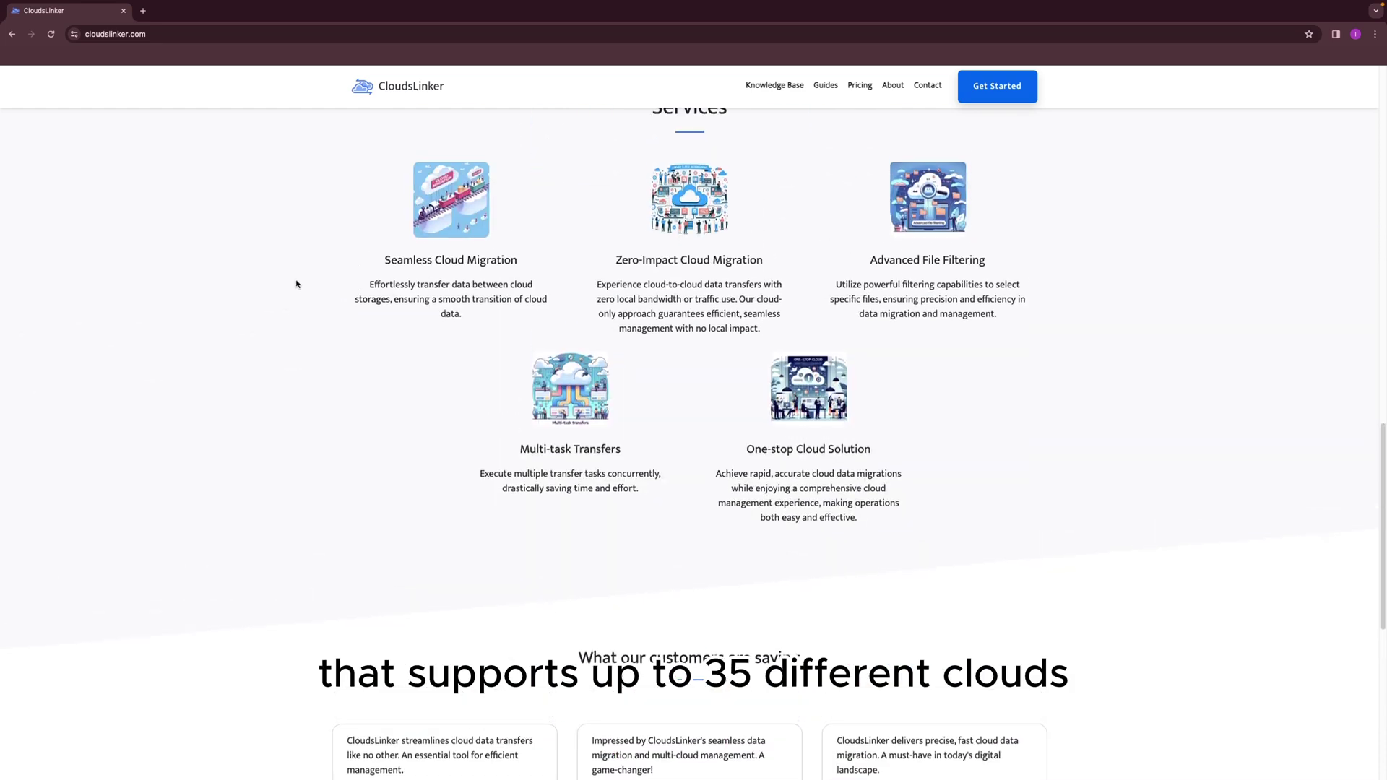
{"action": "scroll", "scroll_direction": "up", "scroll_amount": 3}
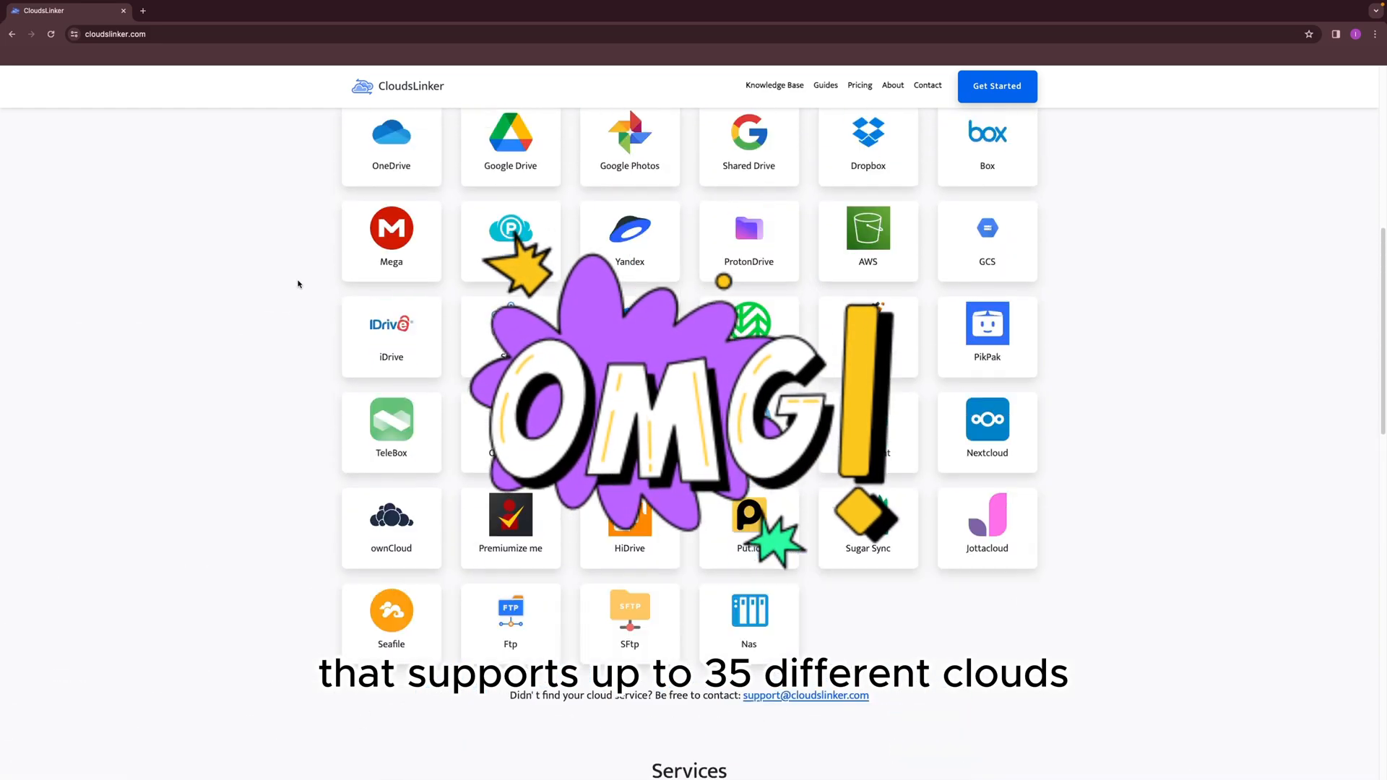
{"action": "scroll", "scroll_direction": "up", "scroll_amount": 3}
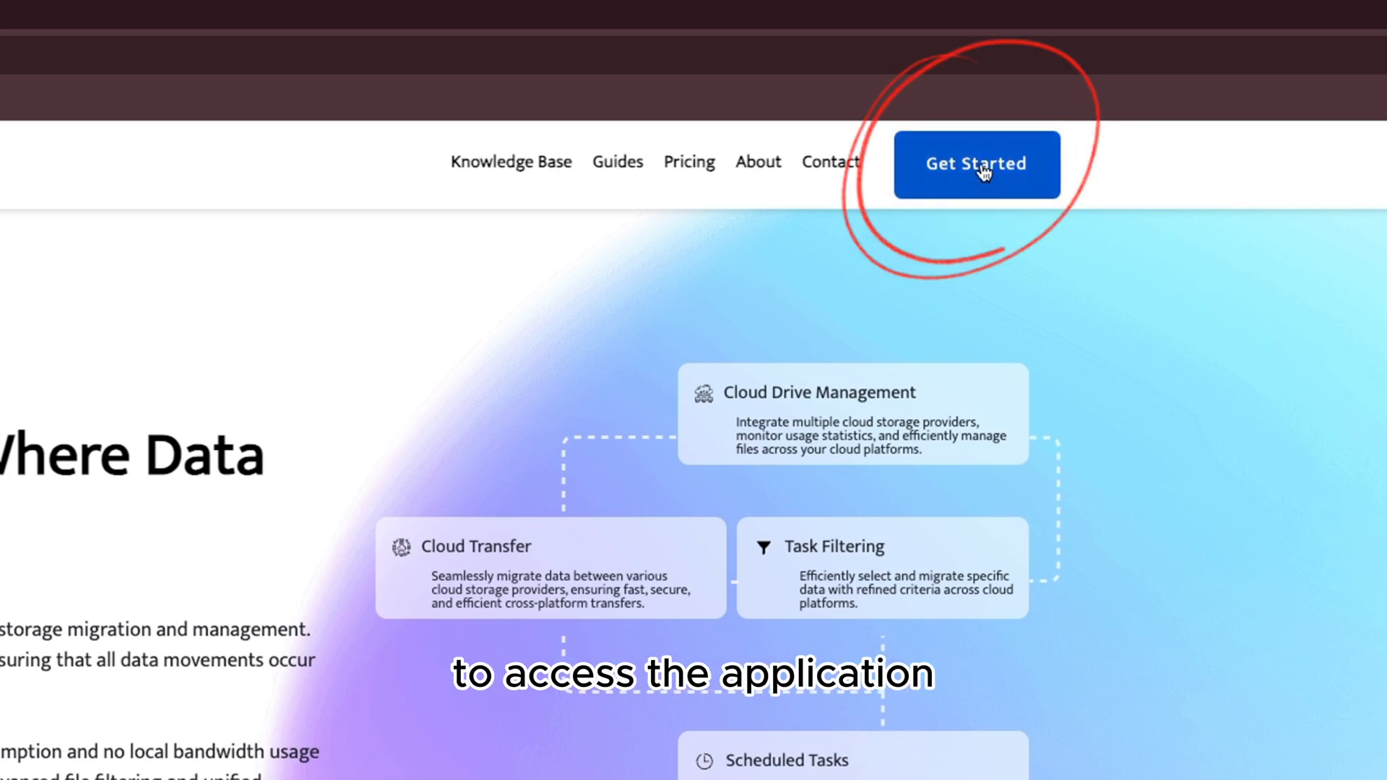
Step: Sign in to the CloudsLinker app, glancing at the sign-up form, and reach the Linkers Manager
{"action": "left_click", "coordinate": [975, 164]}
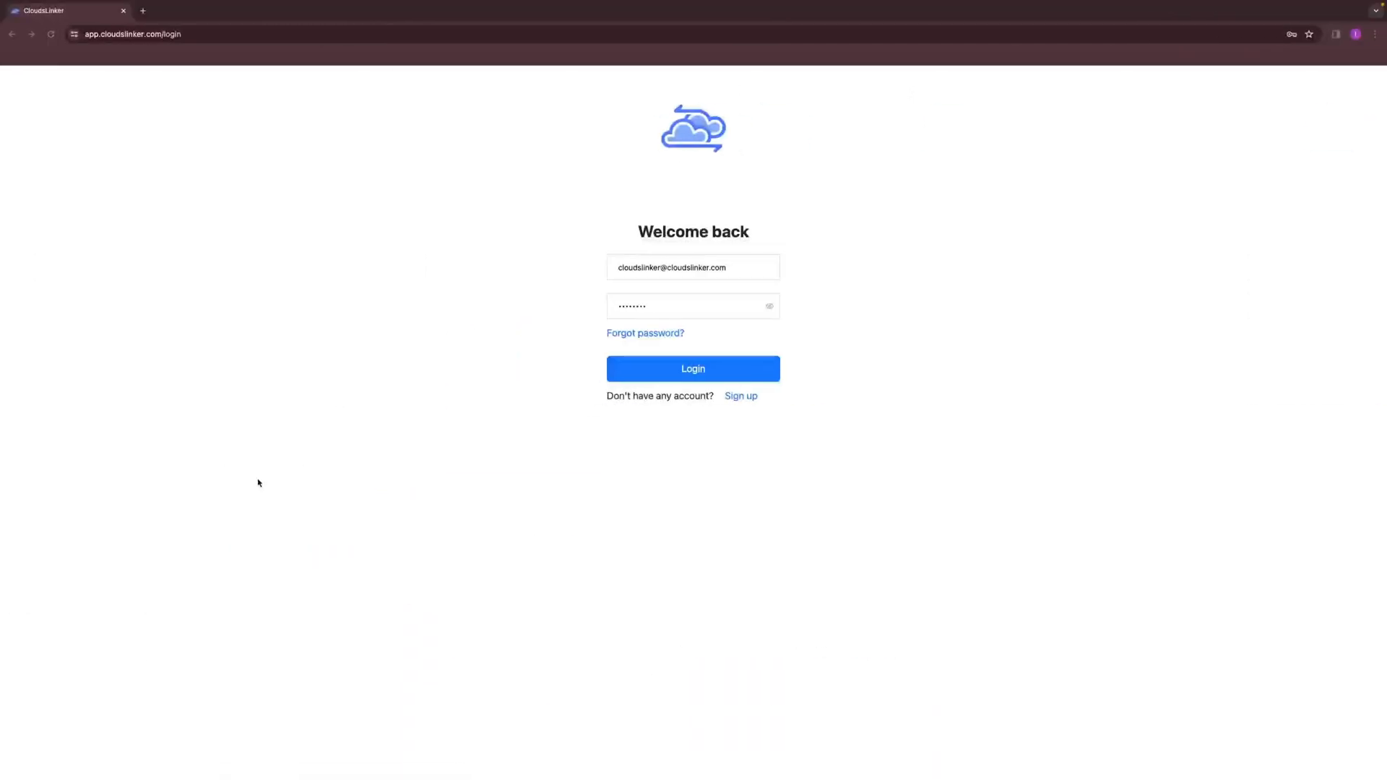
{"action": "left_click", "coordinate": [692, 305]}
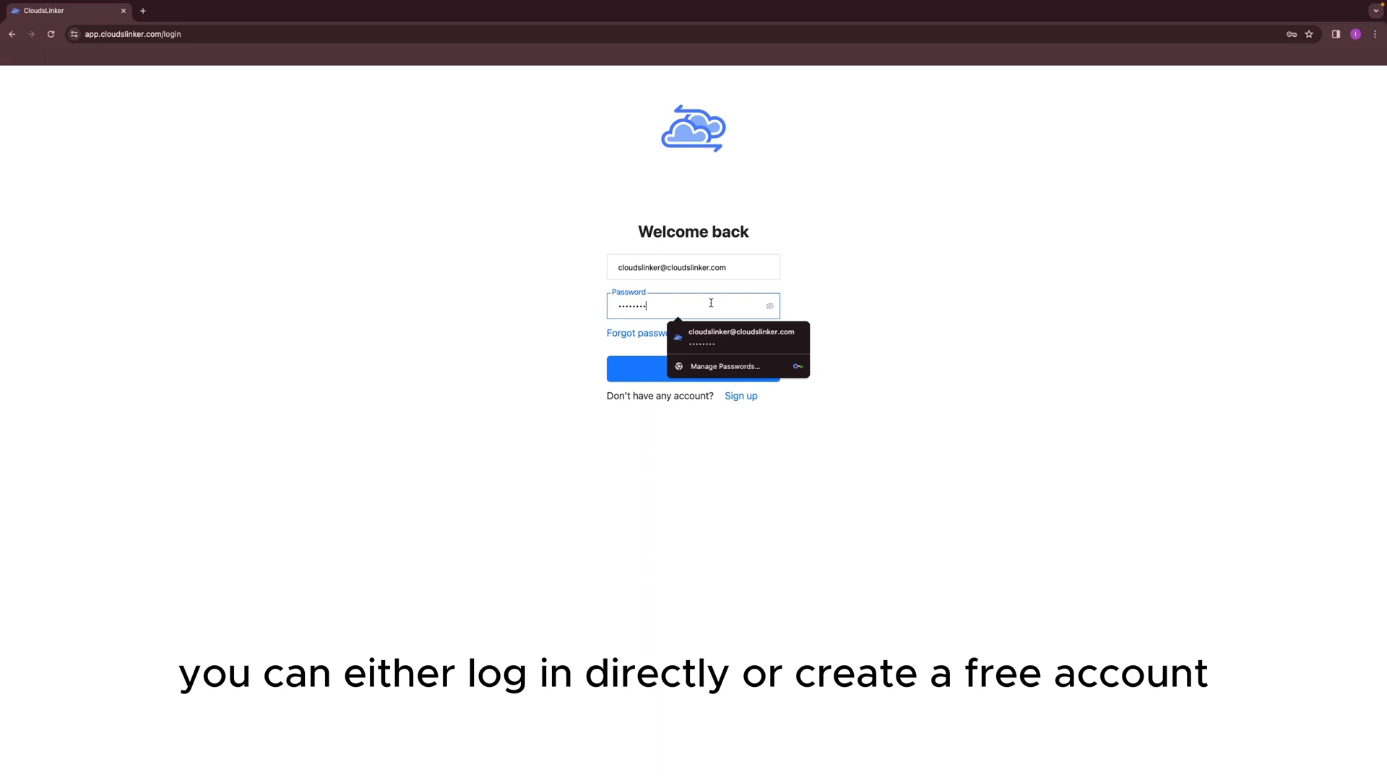
{"action": "left_click", "coordinate": [739, 396]}
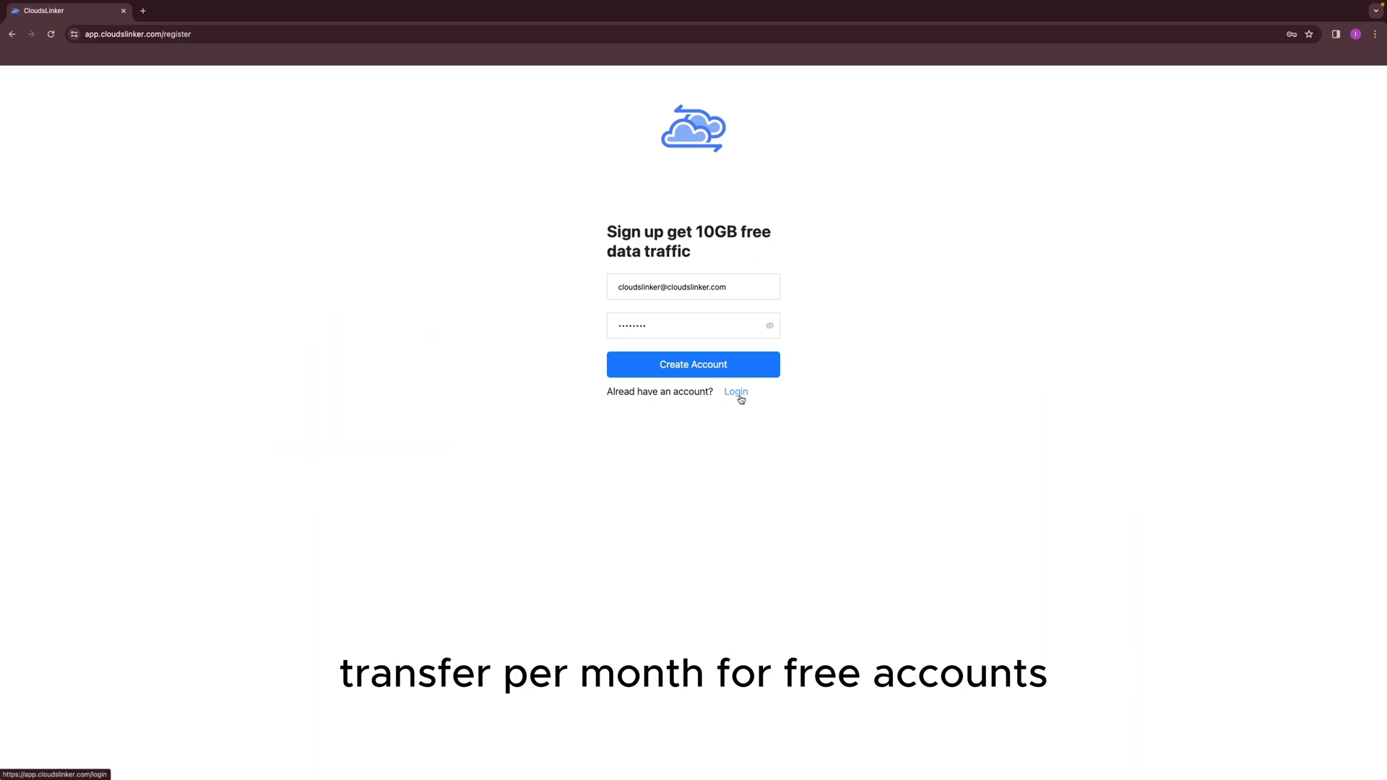
{"action": "left_click", "coordinate": [736, 391]}
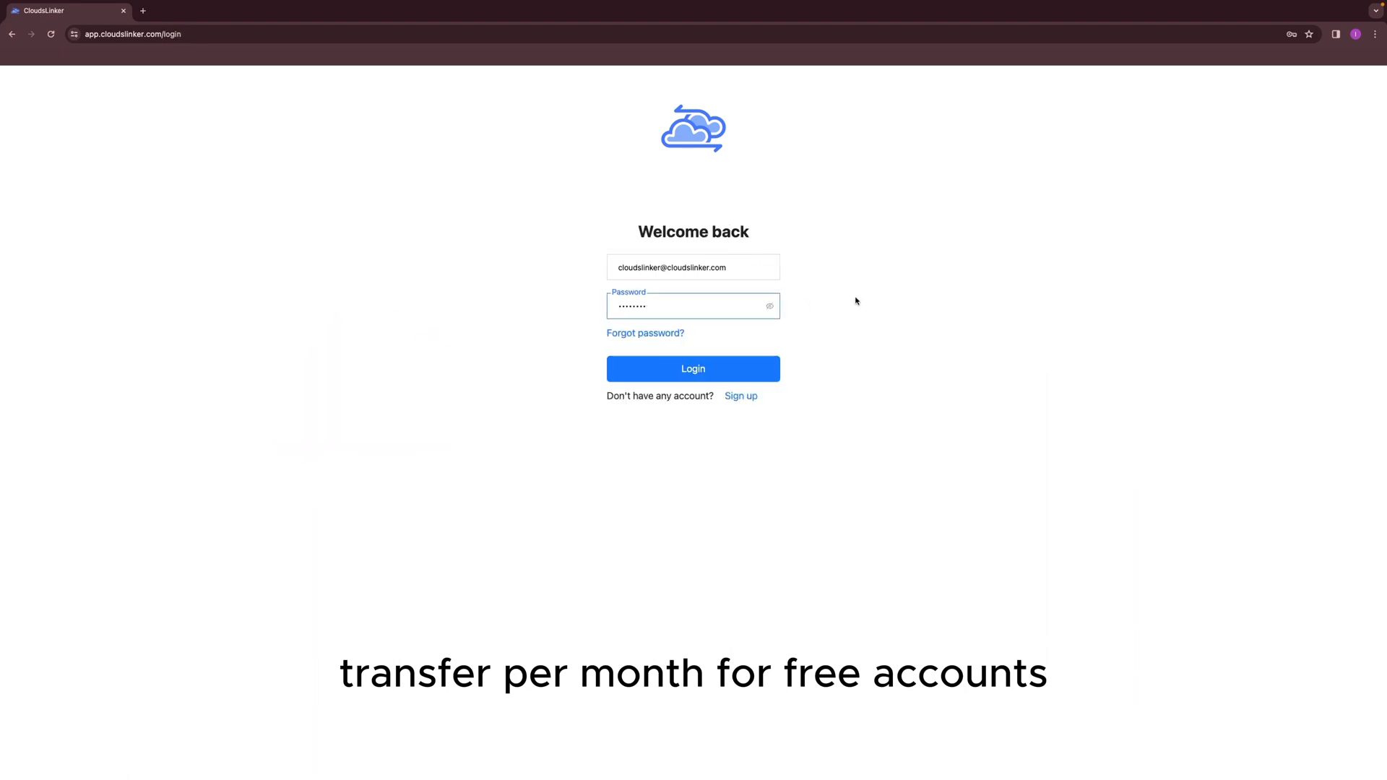
{"action": "left_click", "coordinate": [692, 369]}
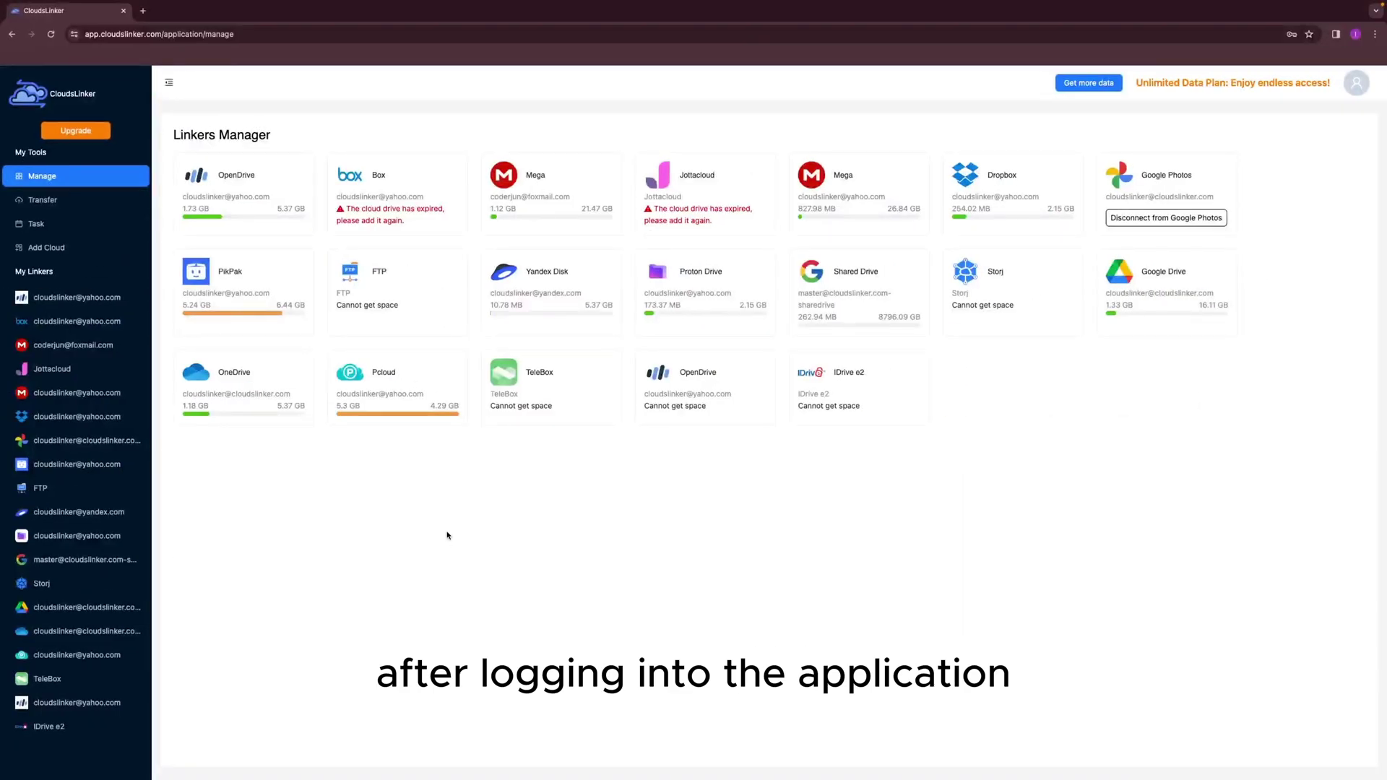
{"action": "mouse_move", "coordinate": [533, 393]}
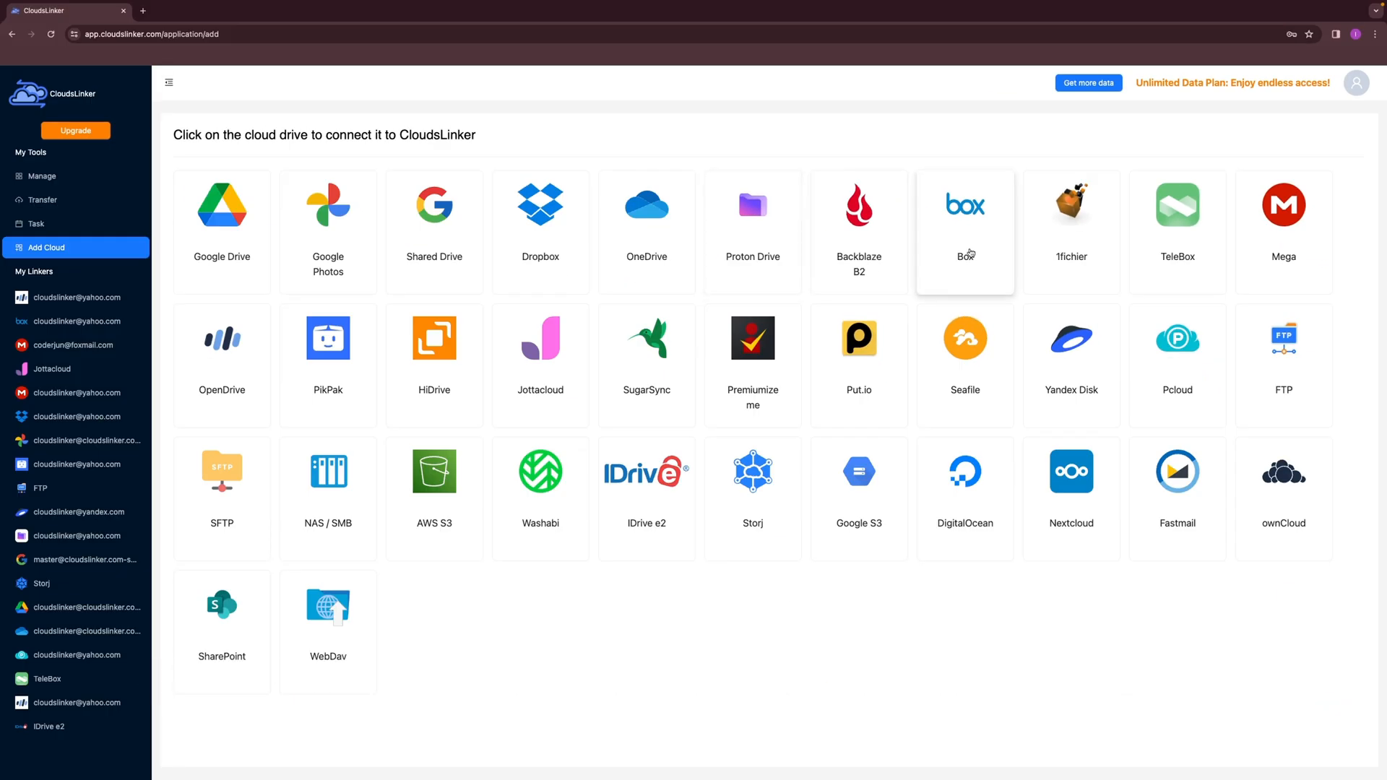
Step: Add a Box drive, grant CloudsLinker access, and browse into Box's 'test' folder
{"action": "left_click", "coordinate": [964, 204]}
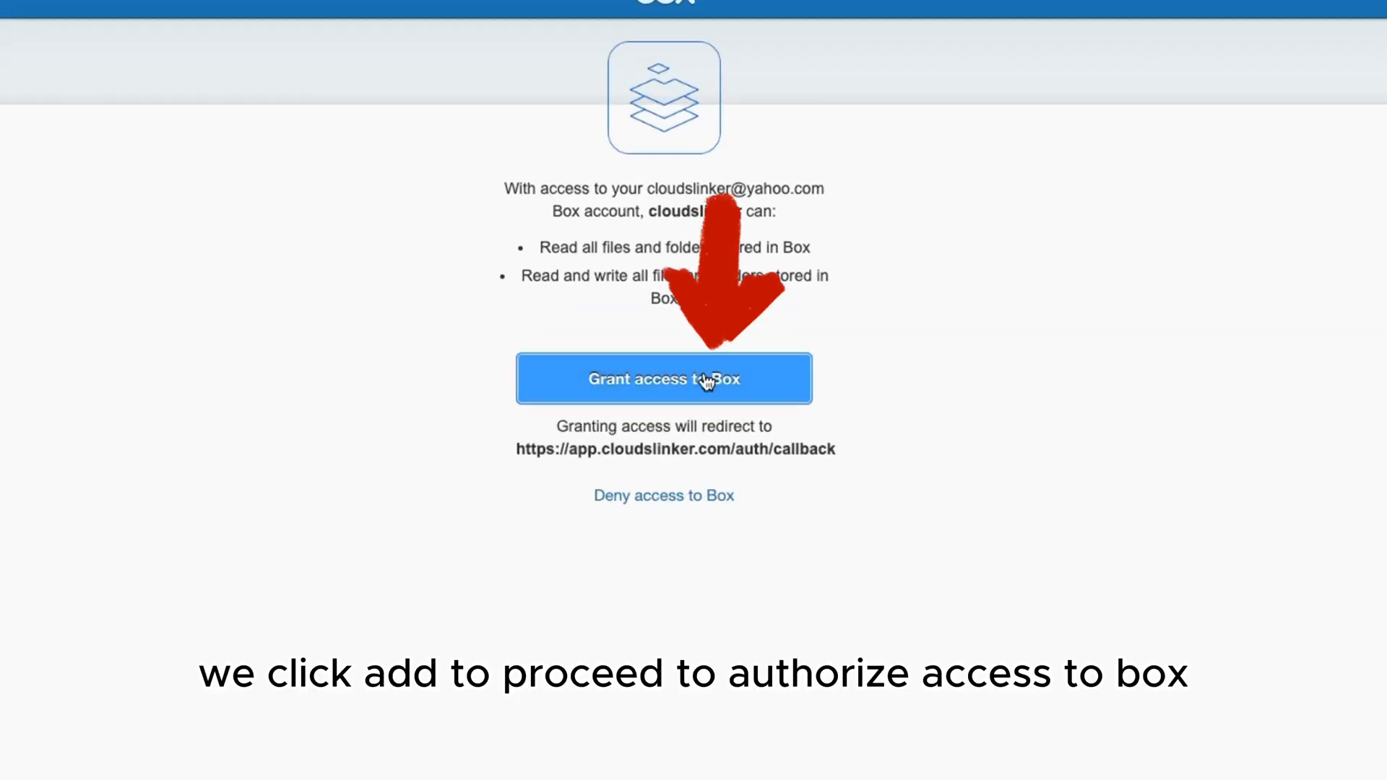
{"action": "left_click", "coordinate": [663, 378]}
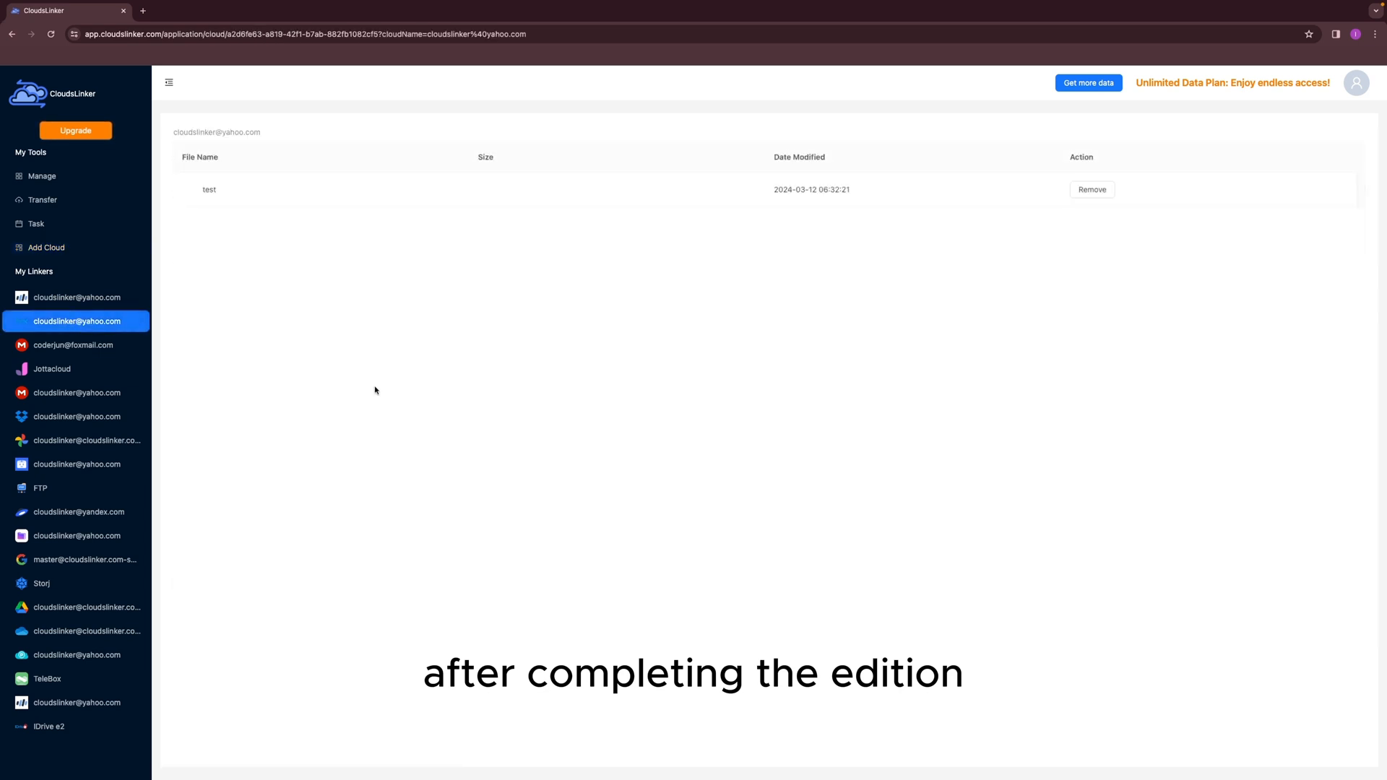
{"action": "left_click", "coordinate": [208, 189]}
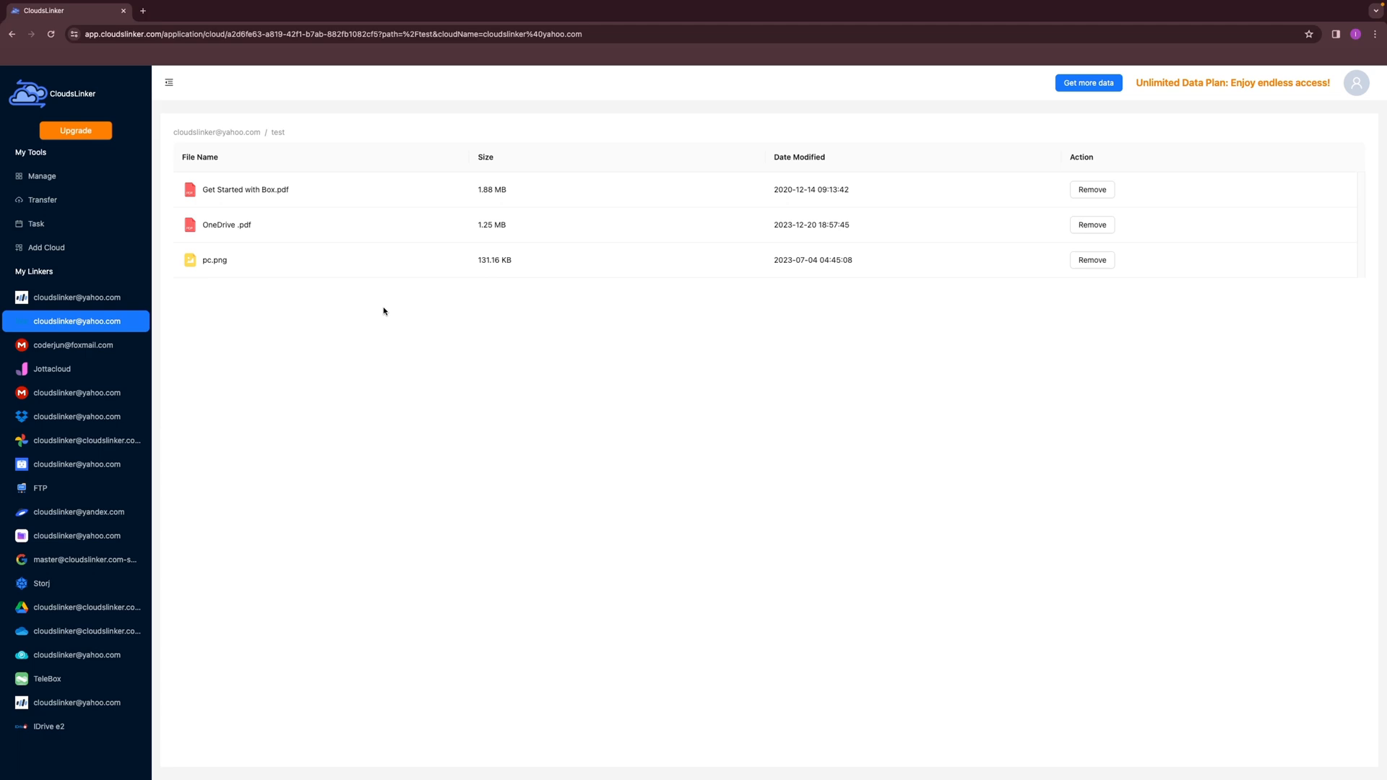
Step: Add a OneDrive drive and accept the Microsoft permissions so its folders appear
{"action": "left_click", "coordinate": [45, 247]}
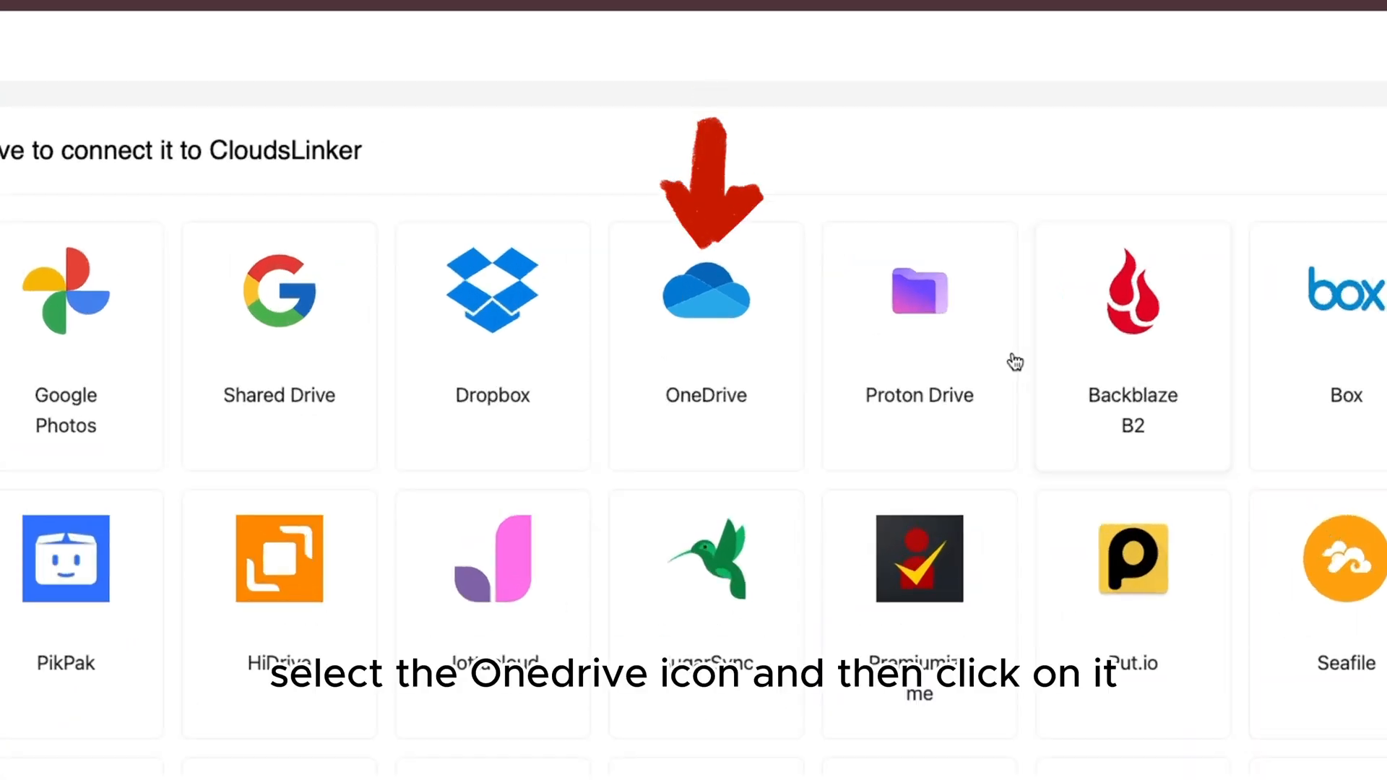
{"action": "left_click", "coordinate": [706, 292]}
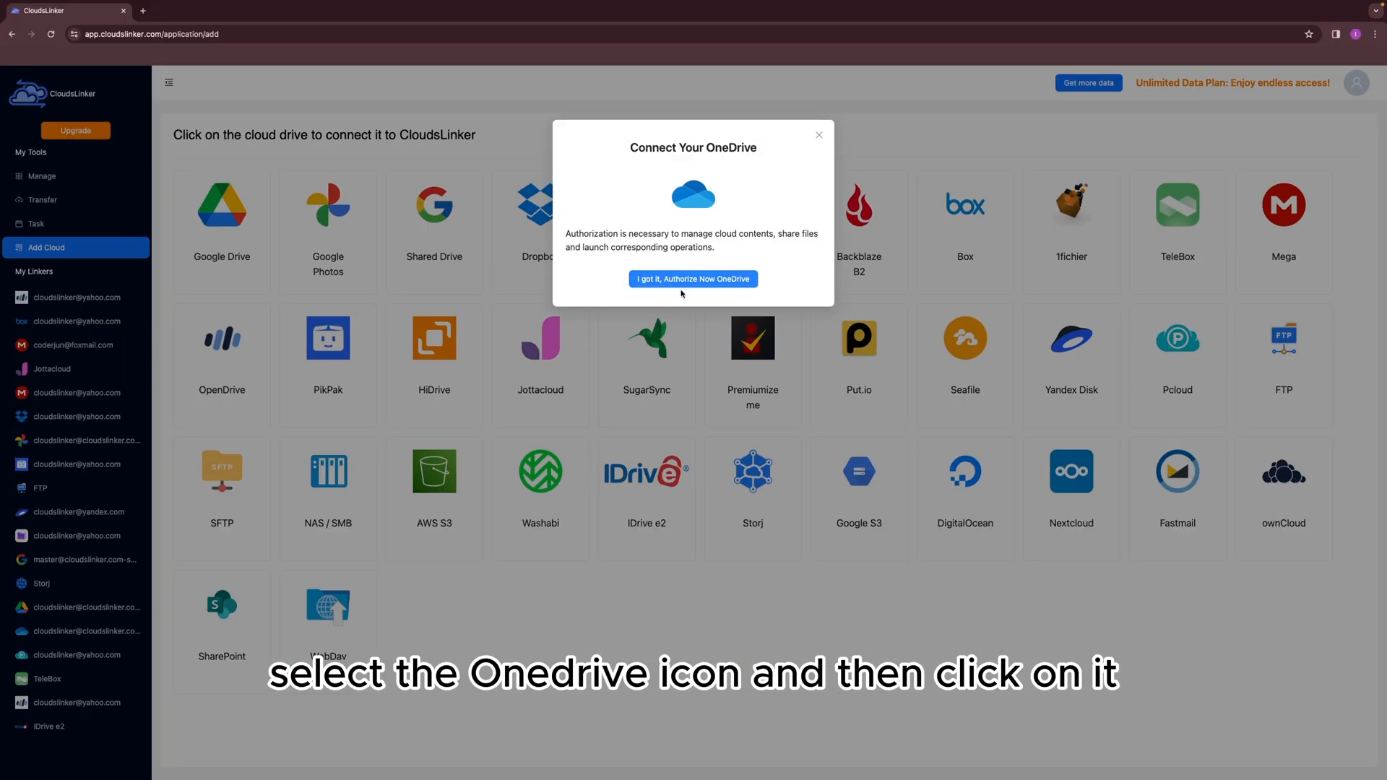
{"action": "left_click", "coordinate": [692, 279]}
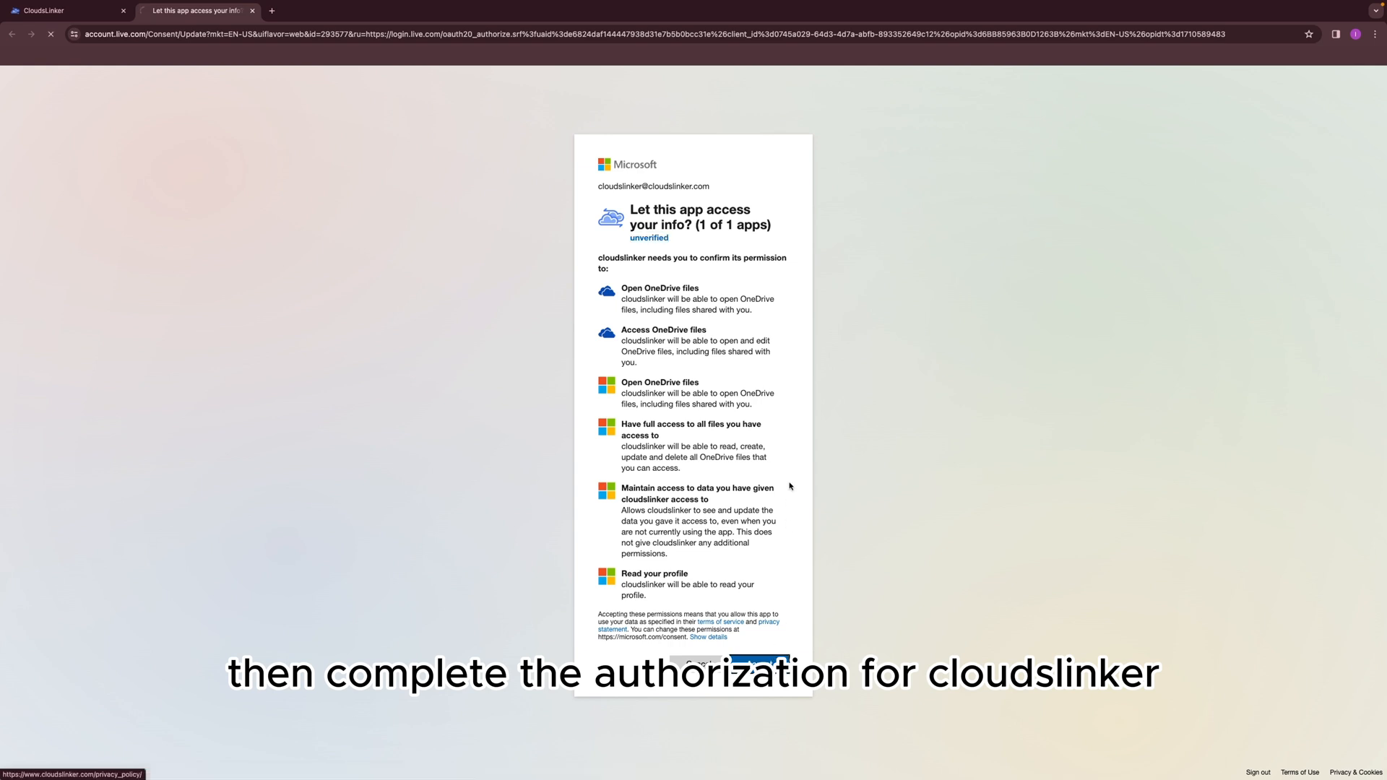
{"action": "left_click", "coordinate": [761, 663]}
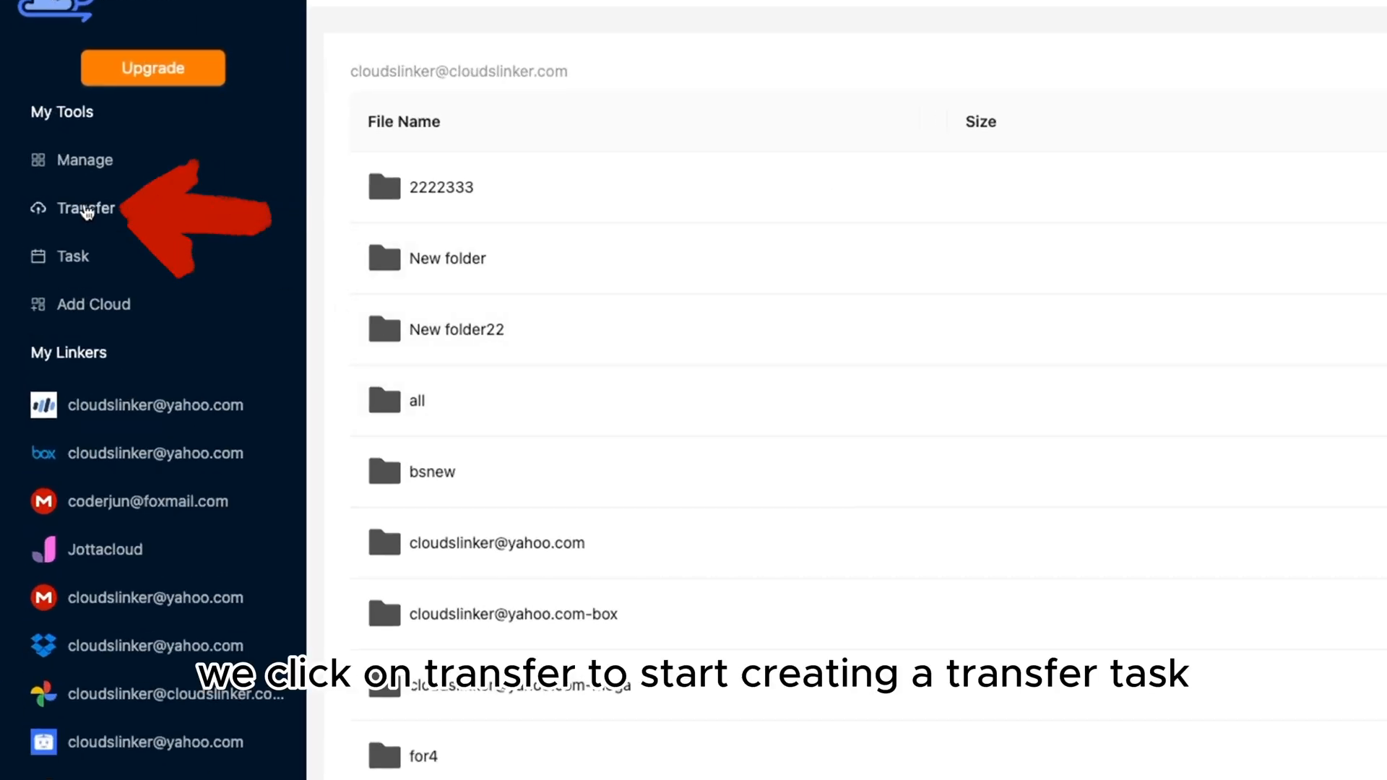
Step: Set up a transfer with the Box account as source and a new OneDrive folder 'box' as target
{"action": "left_click", "coordinate": [83, 208]}
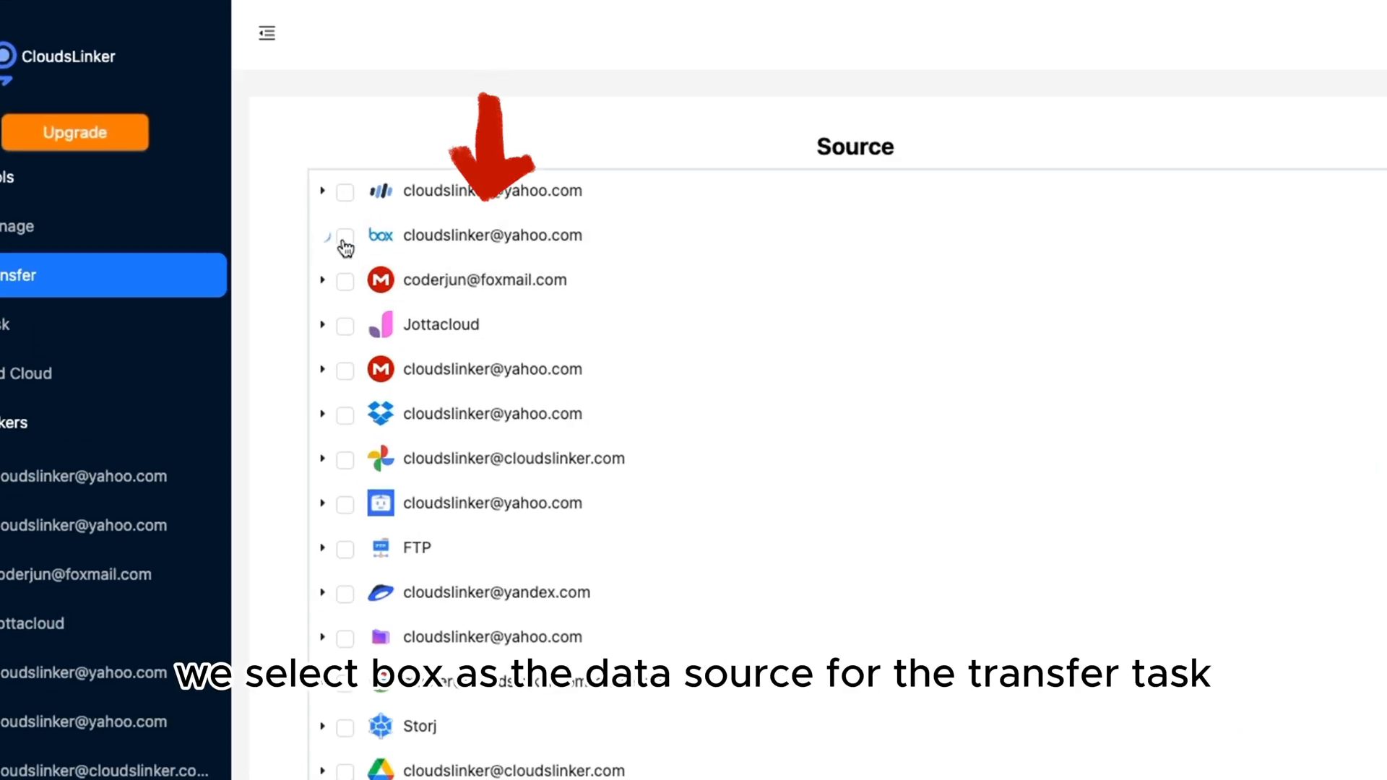
{"action": "left_click", "coordinate": [344, 235]}
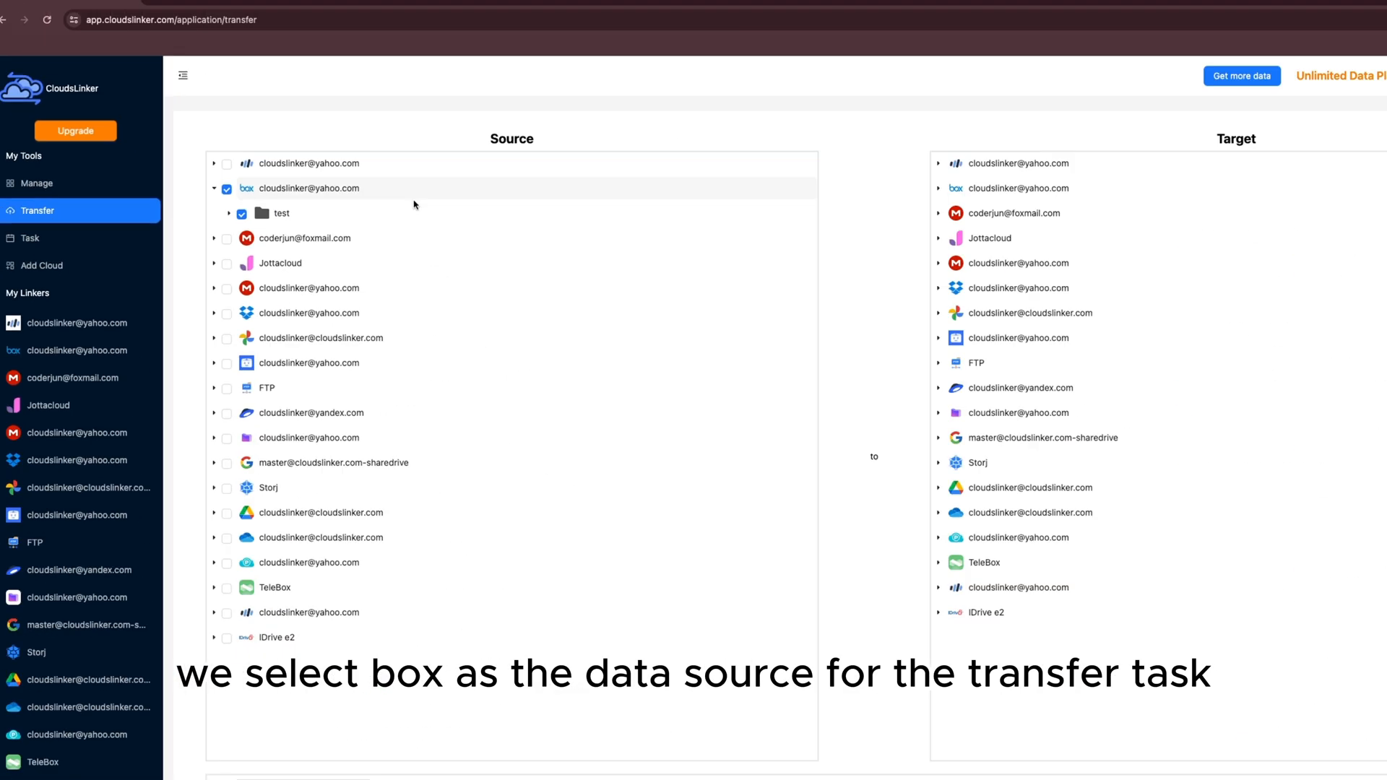
{"action": "left_click", "coordinate": [904, 462]}
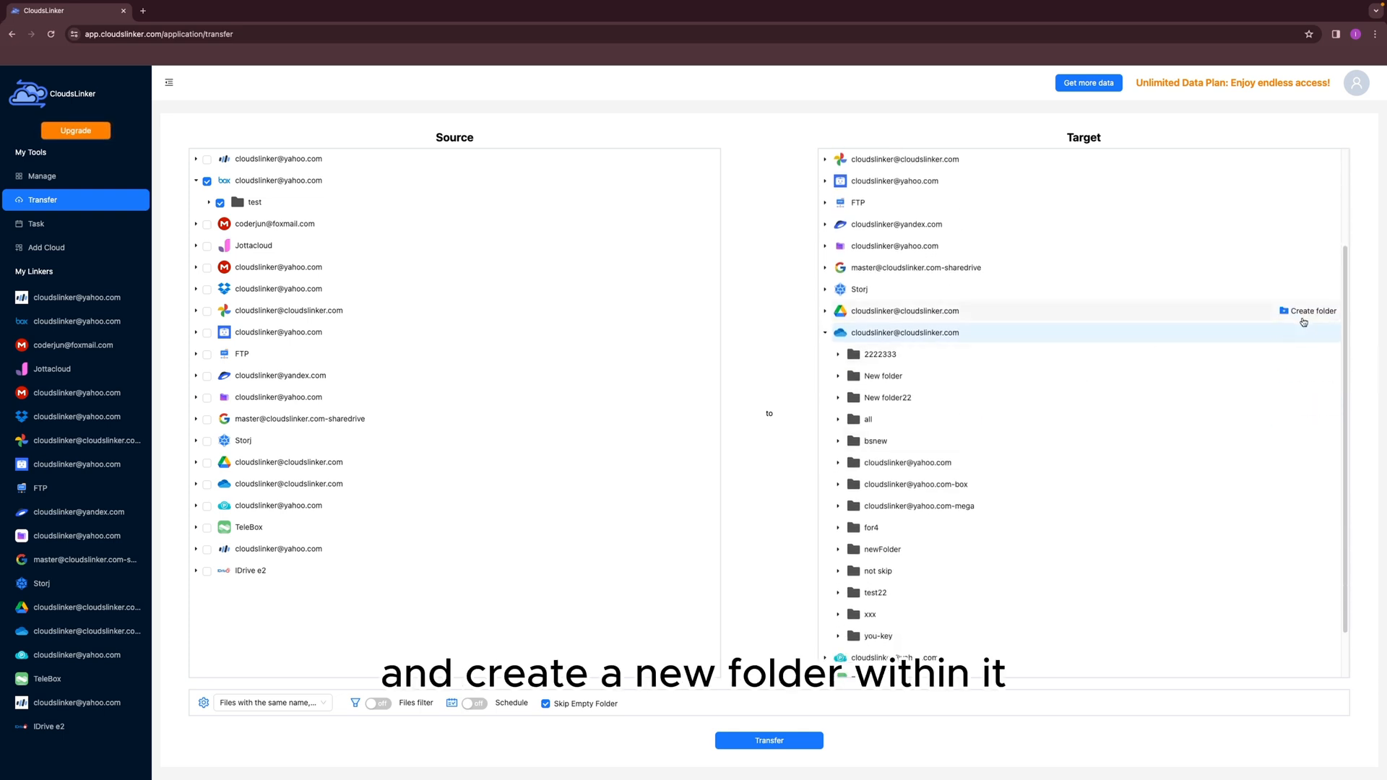
{"action": "left_click", "coordinate": [1310, 311]}
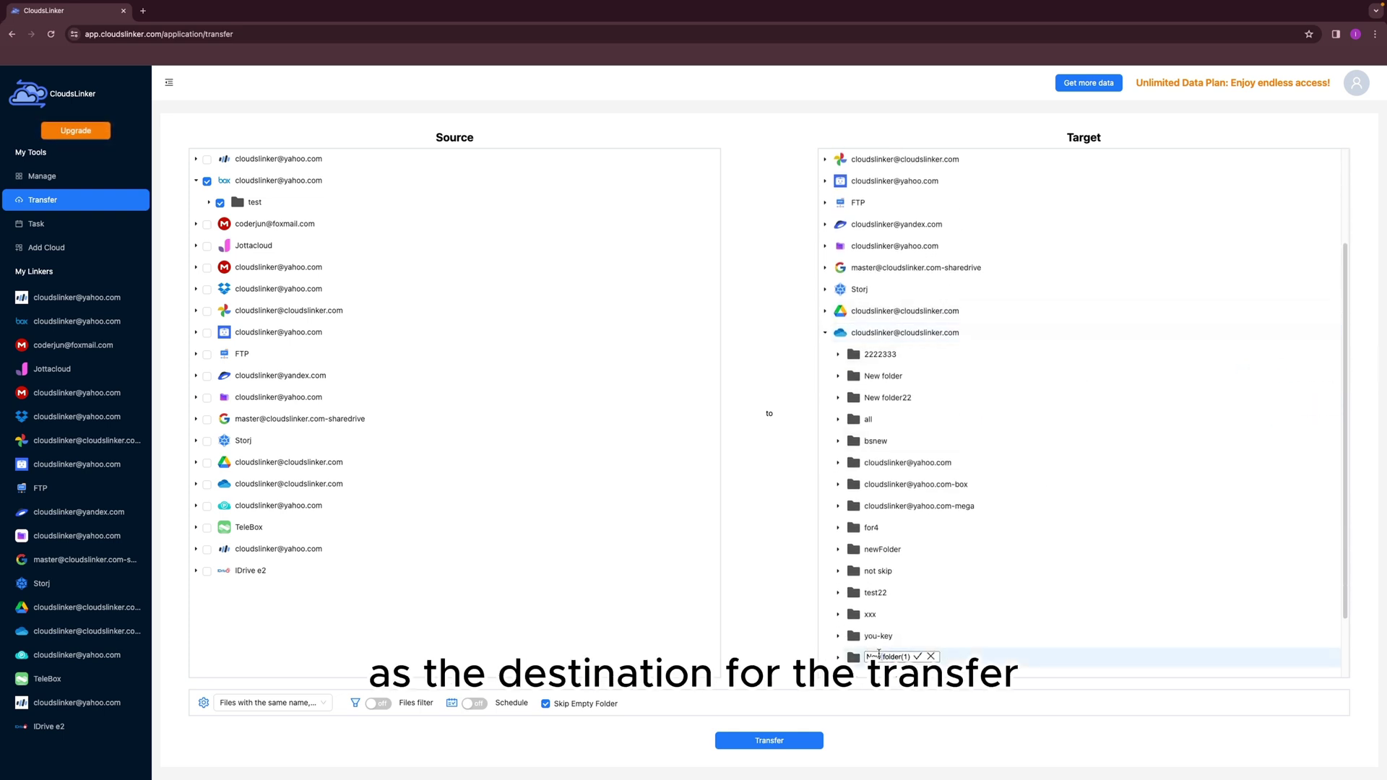
{"action": "type", "text": "box"}
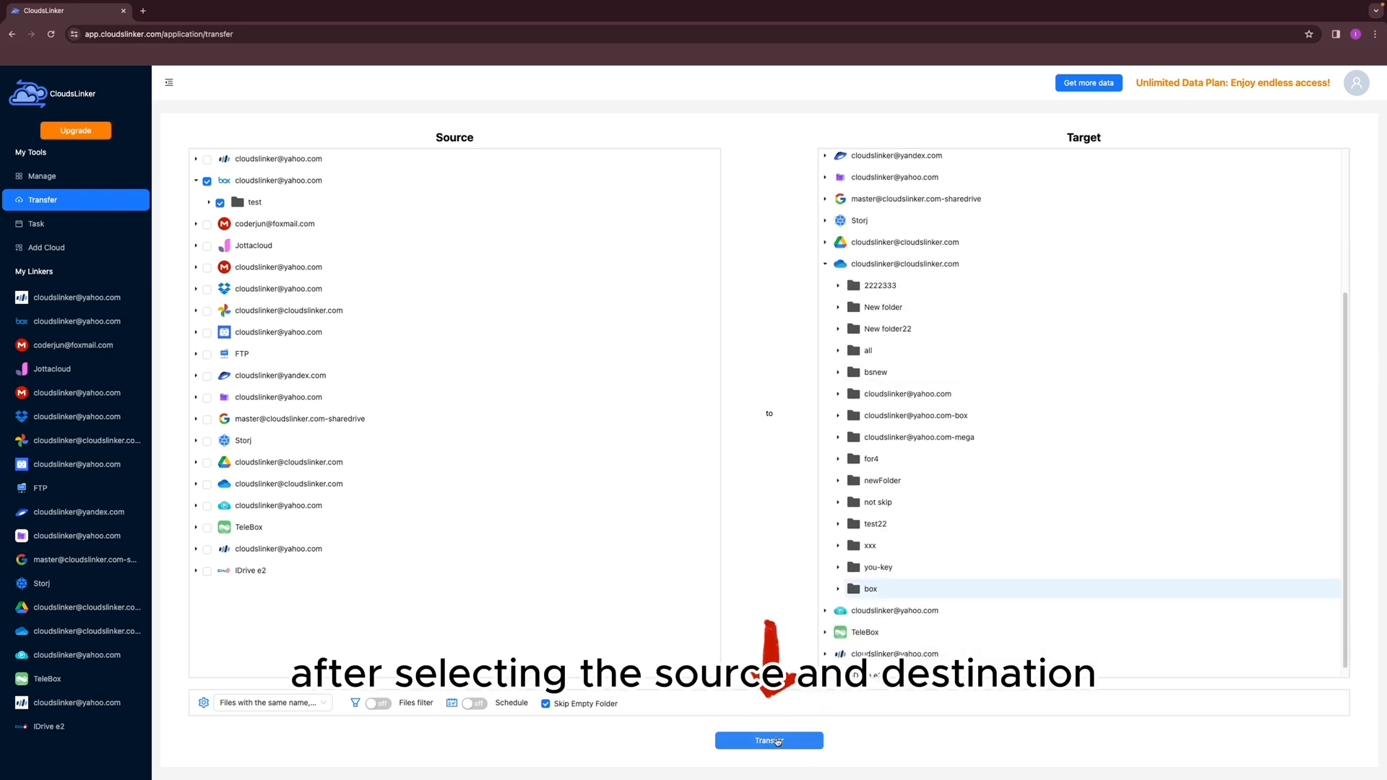
Step: Launch the Box-to-OneDrive transfer and bring up the task list showing it finished
{"action": "left_click", "coordinate": [768, 740]}
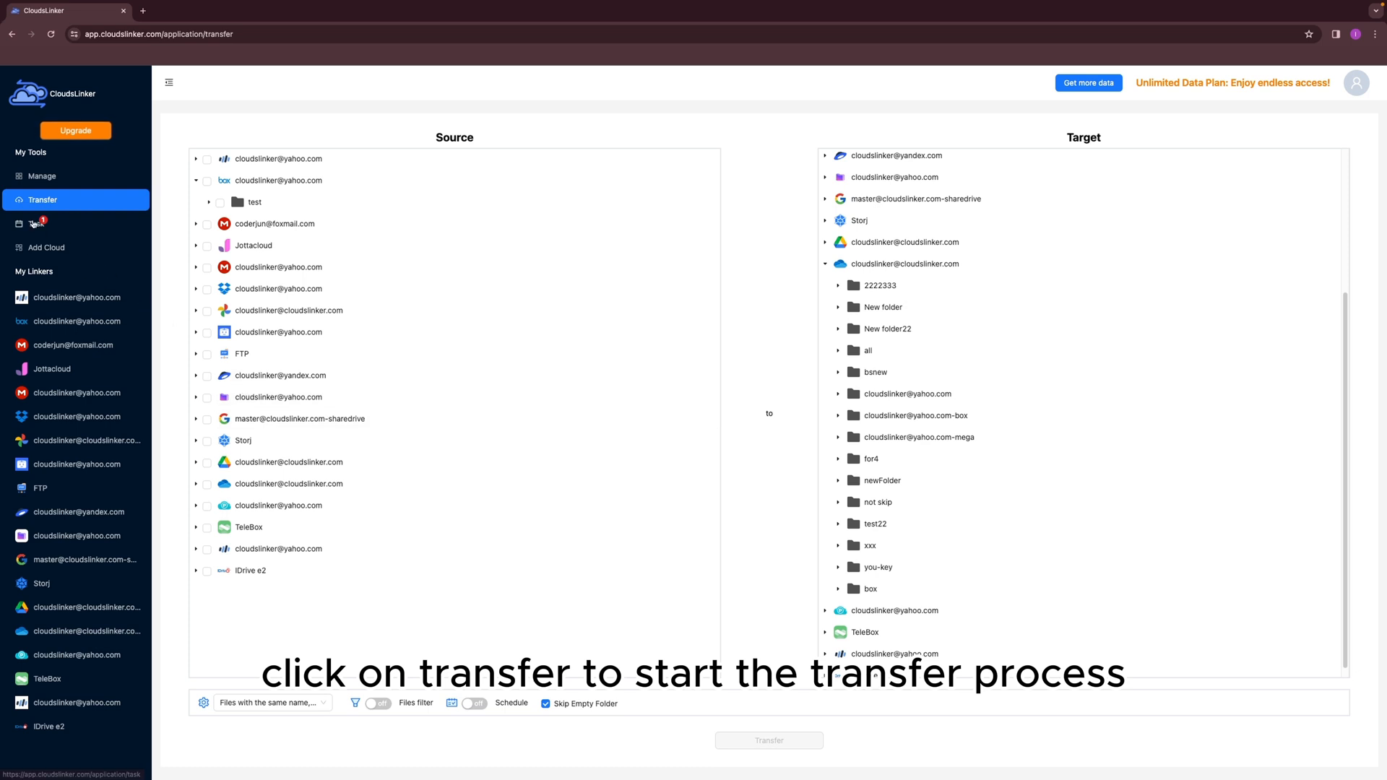
{"action": "left_click", "coordinate": [768, 740]}
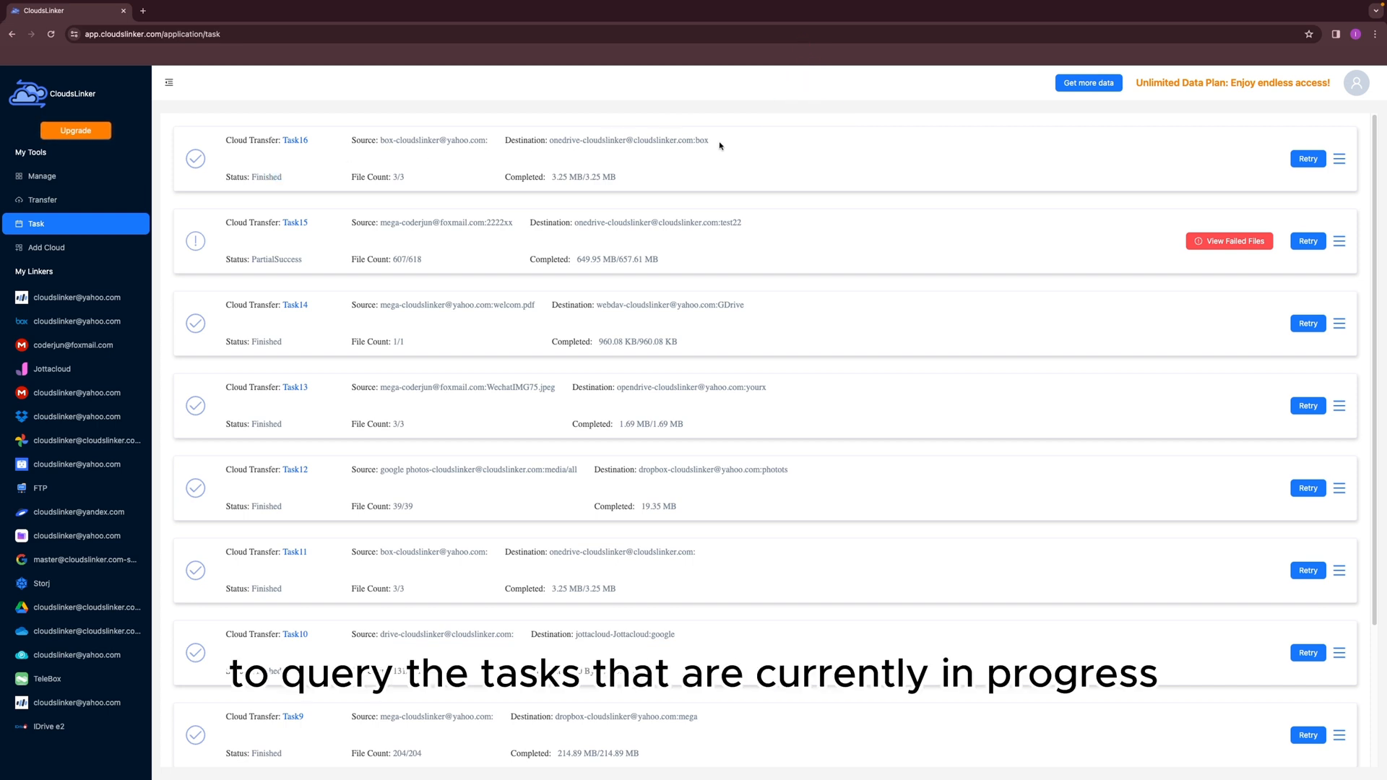
{"action": "mouse_move", "coordinate": [233, 383]}
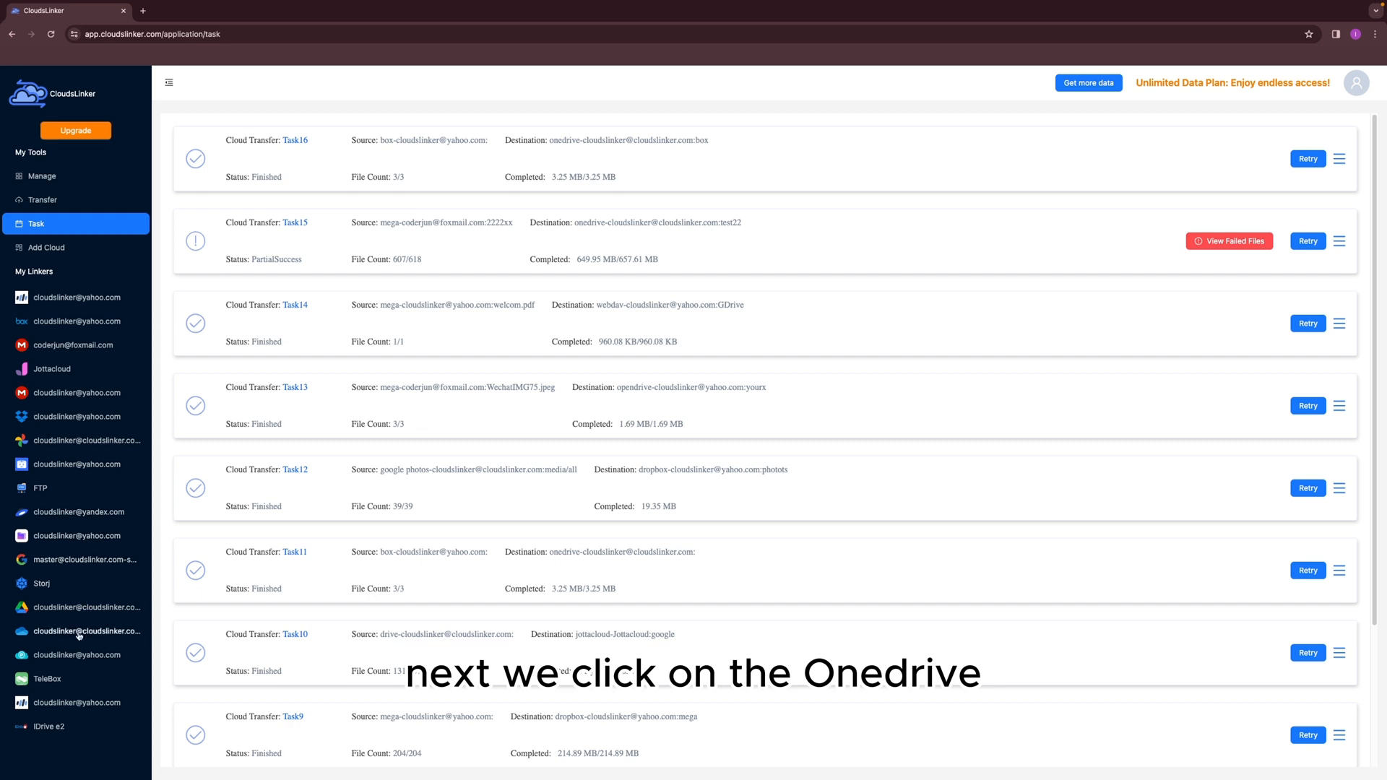
Step: Browse OneDrive's 'box' folder to the copied 'test' folder, then switch to the Box files page
{"action": "left_click", "coordinate": [85, 632]}
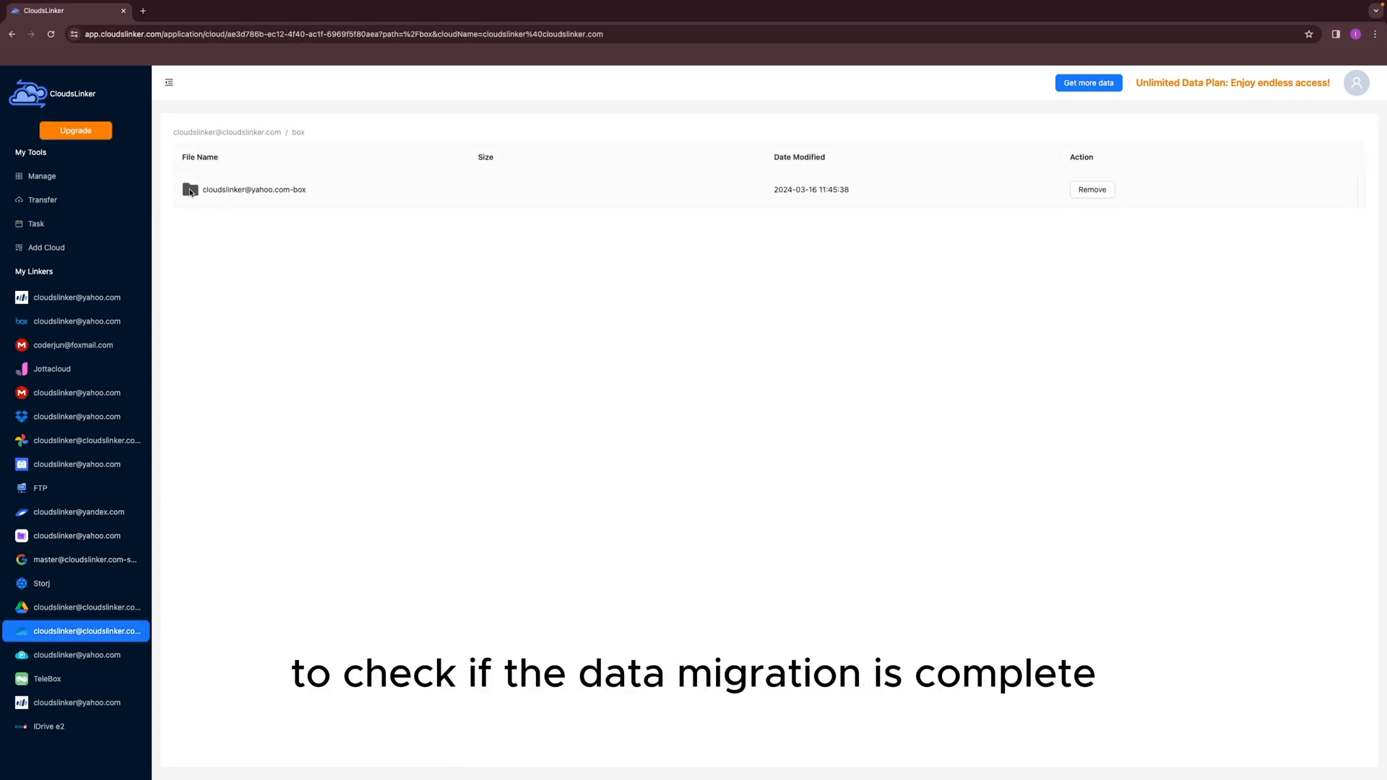
{"action": "double_click", "coordinate": [253, 190]}
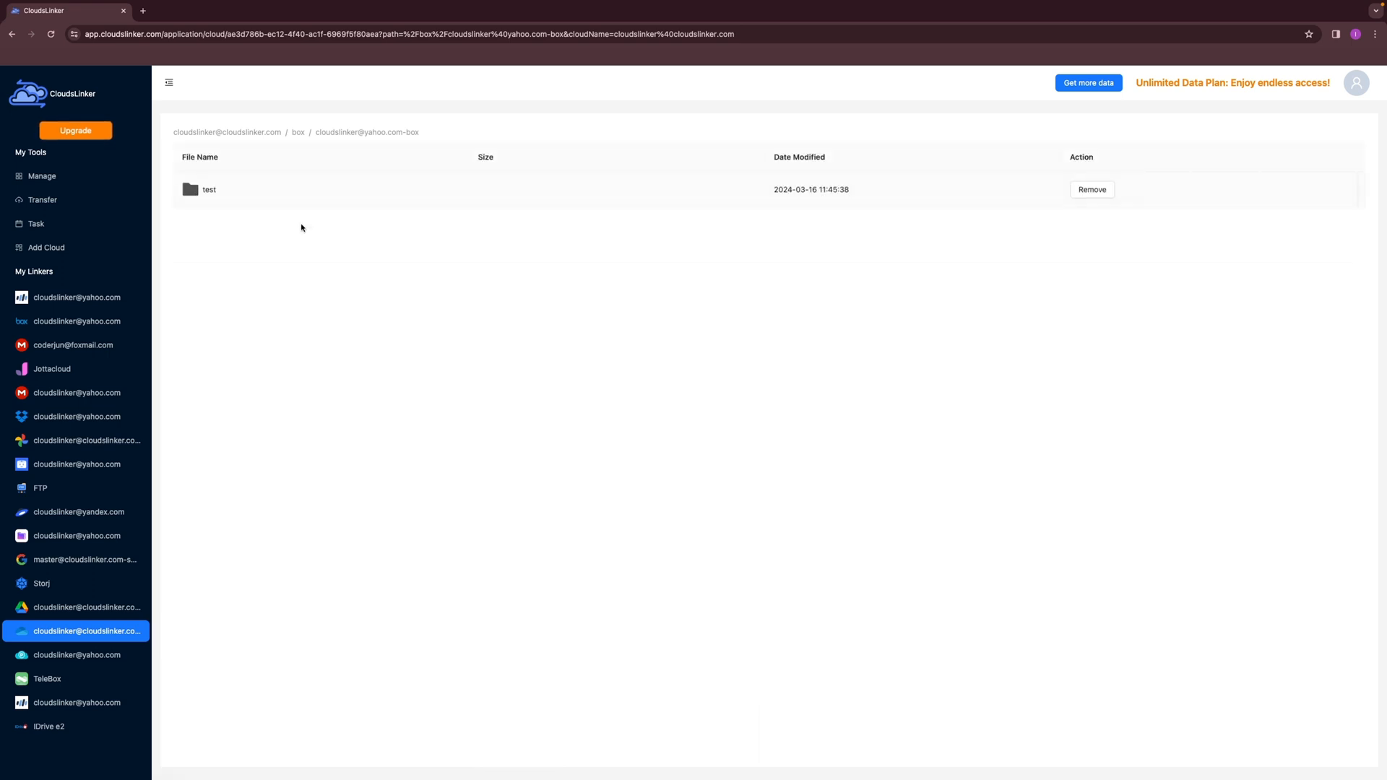
{"action": "left_click", "coordinate": [193, 10]}
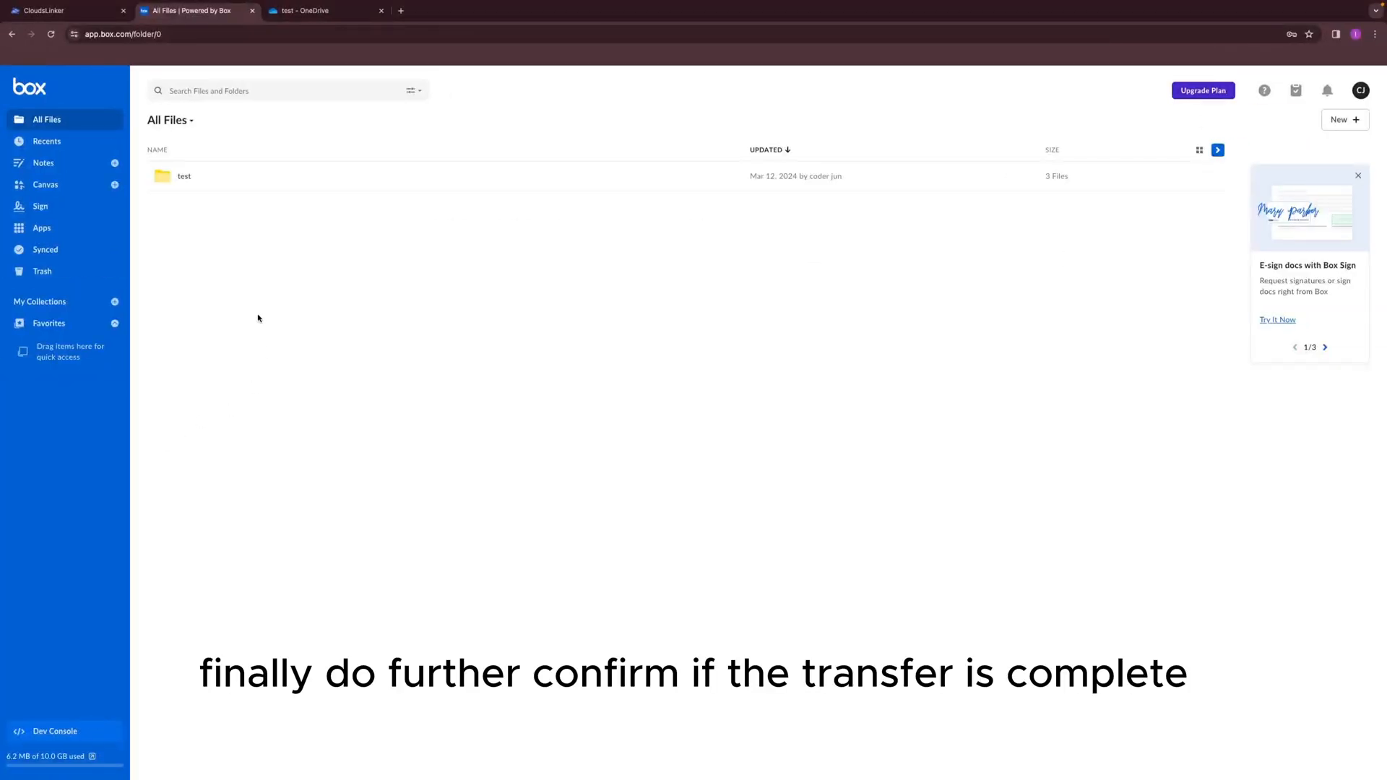
Step: In OneDrive, drill into box's subfolder and 'test' to list the three transferred files
{"action": "double_click", "coordinate": [184, 176]}
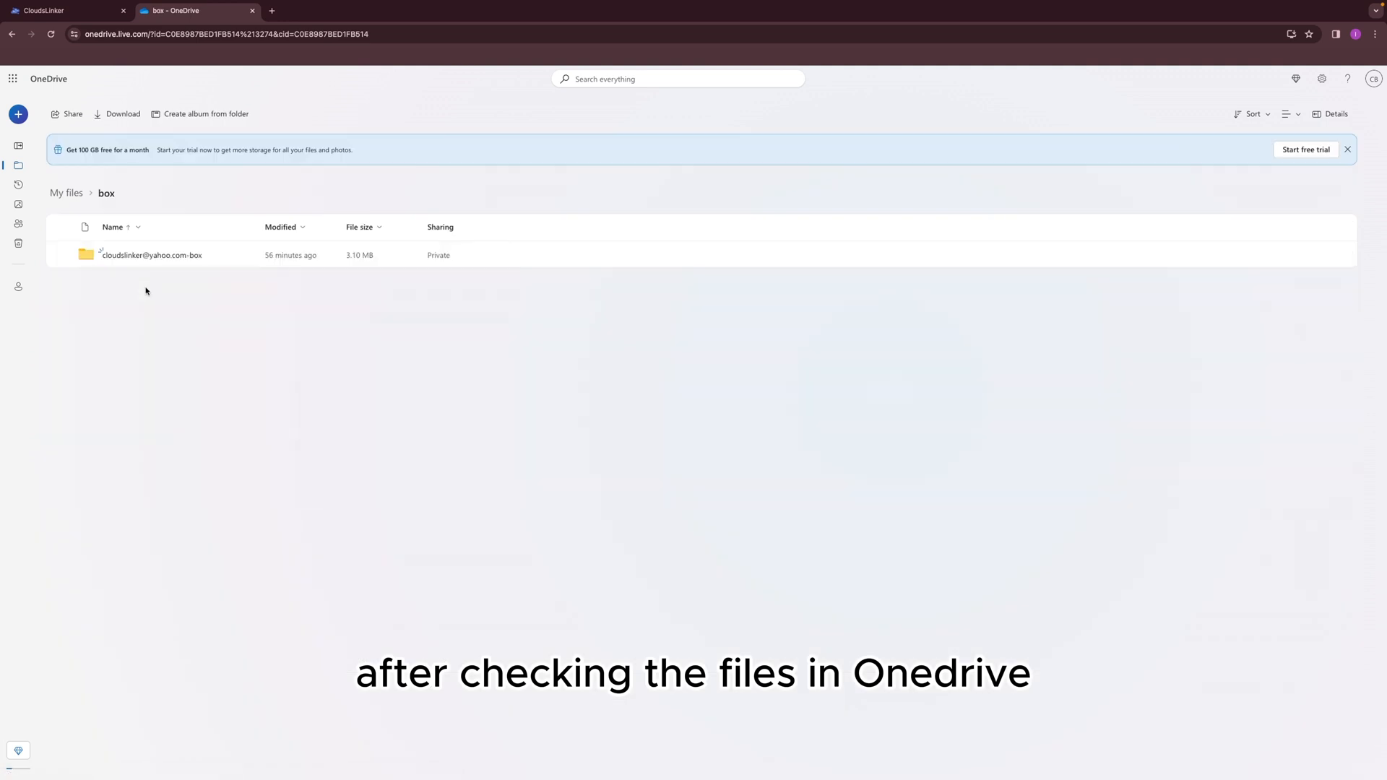
{"action": "double_click", "coordinate": [150, 254]}
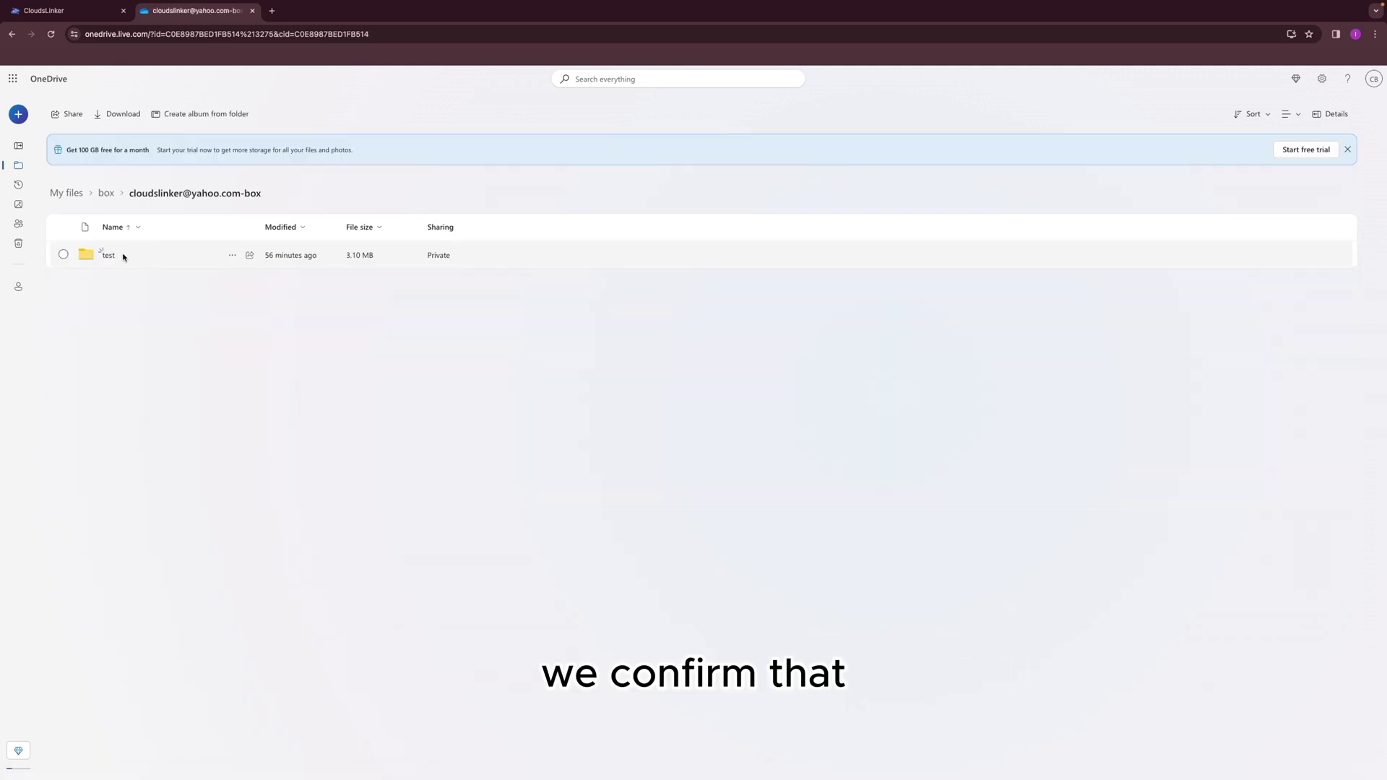
{"action": "double_click", "coordinate": [109, 254]}
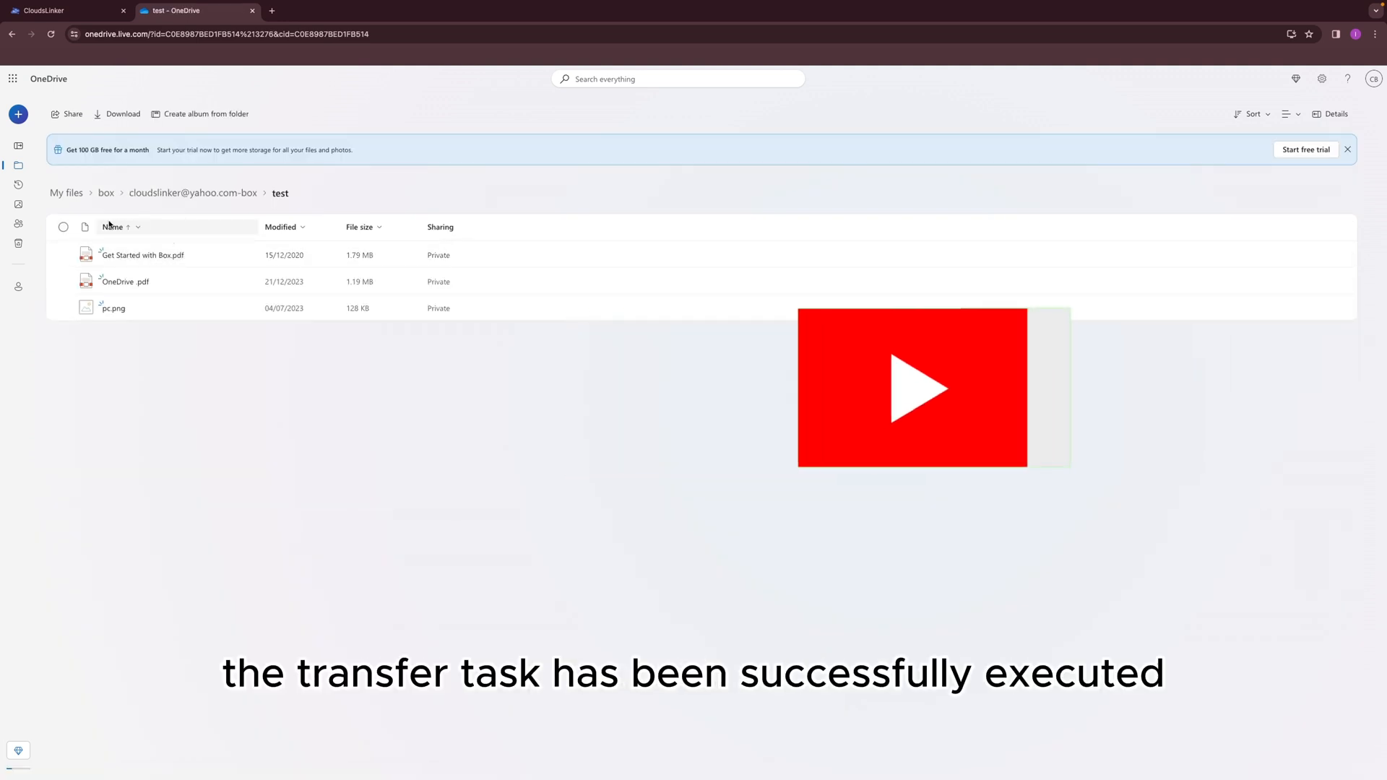